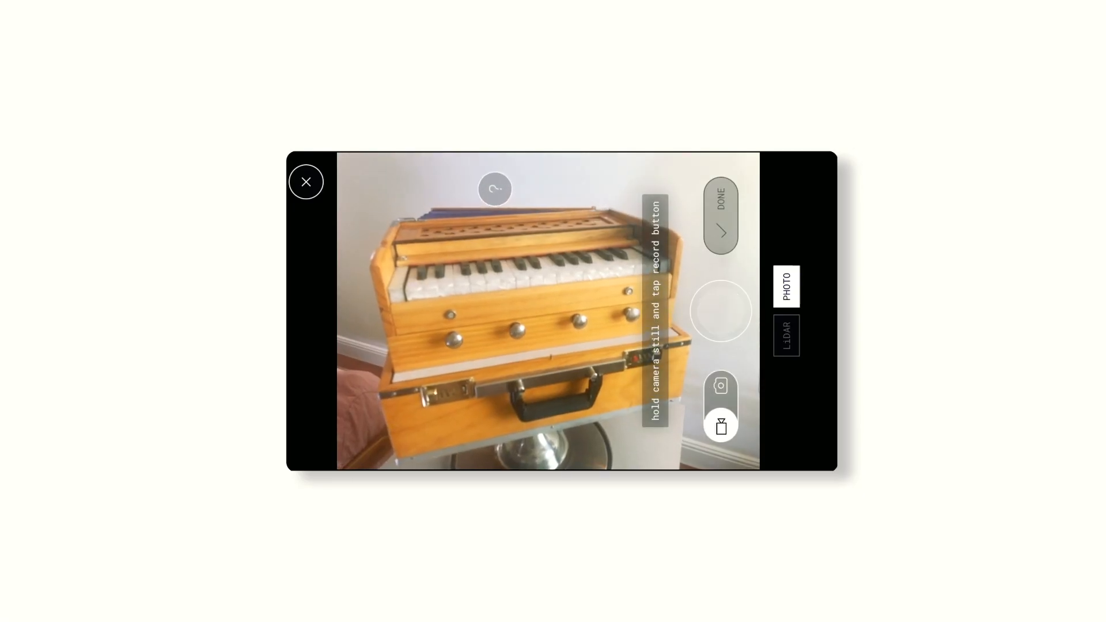
- Capture photos around the harmonium, finish, and upload the 146 images for cloud processing
click(720, 311)
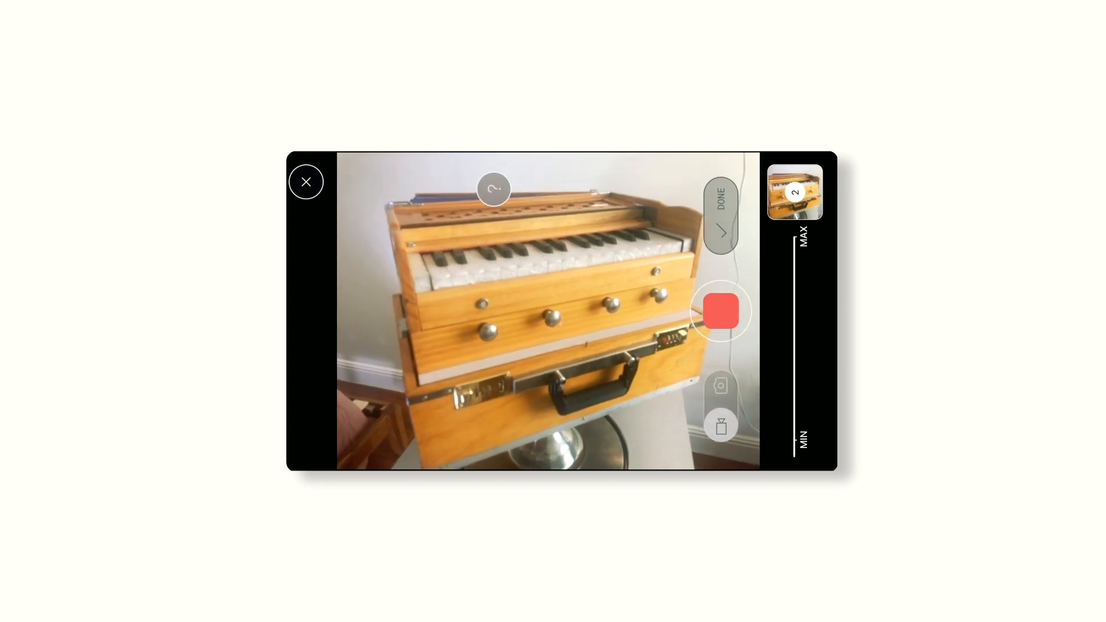
click(719, 213)
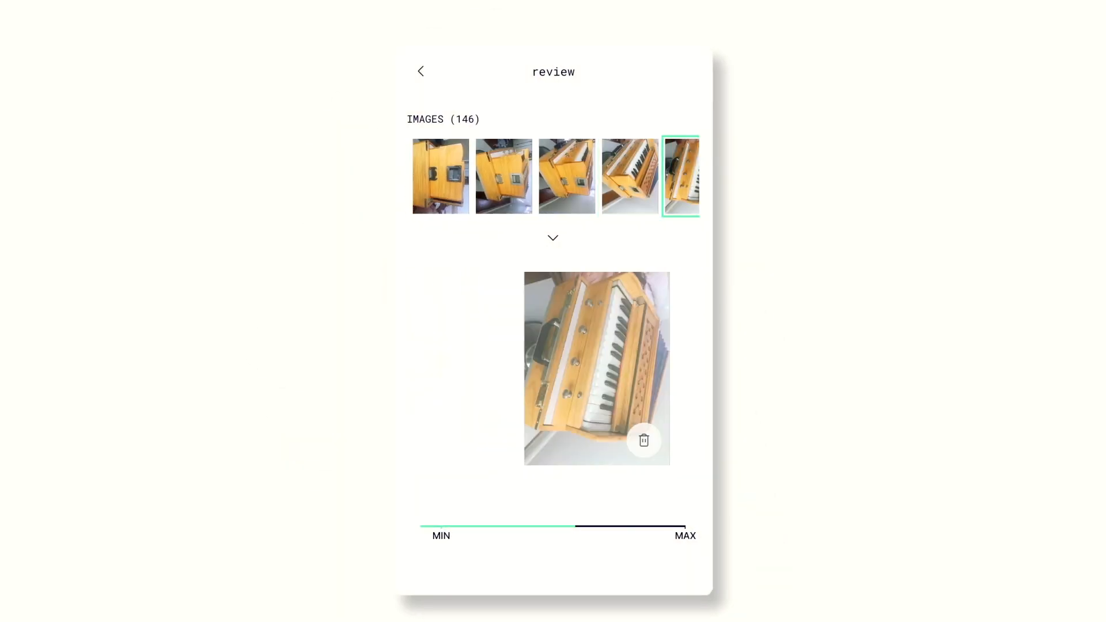
click(420, 72)
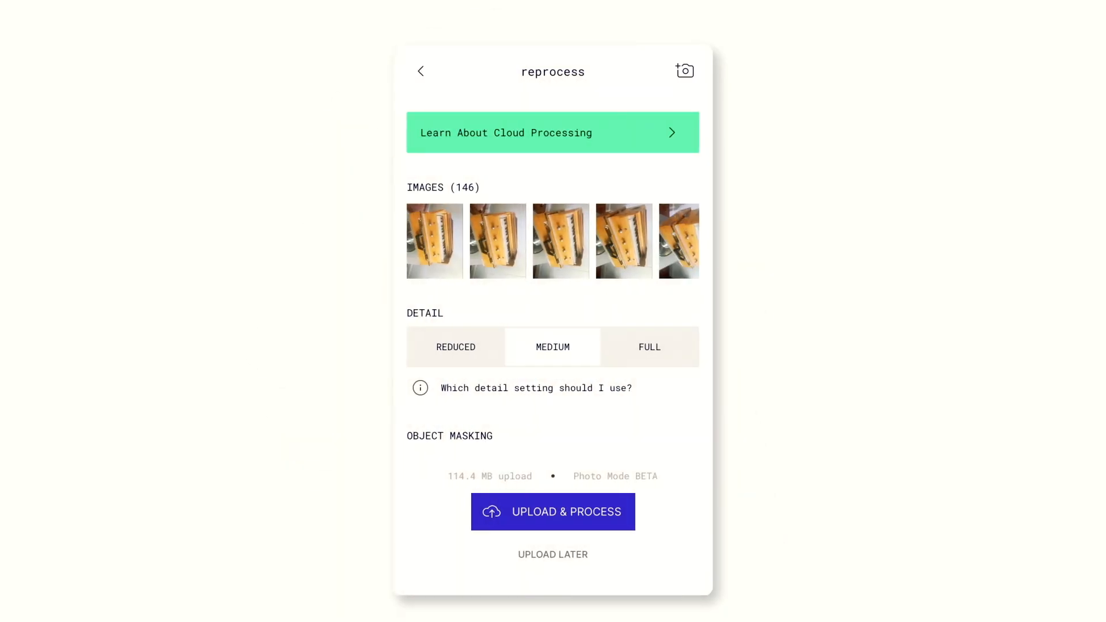
click(552, 511)
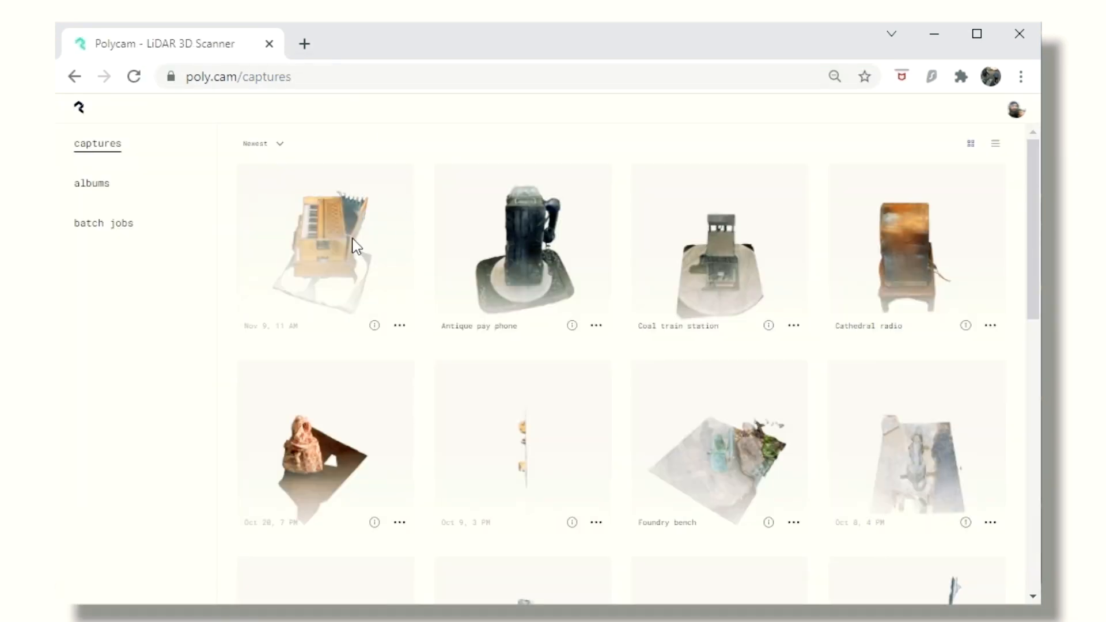
- Export the harmonium capture from Polycam web as an OBJ mesh download
click(325, 243)
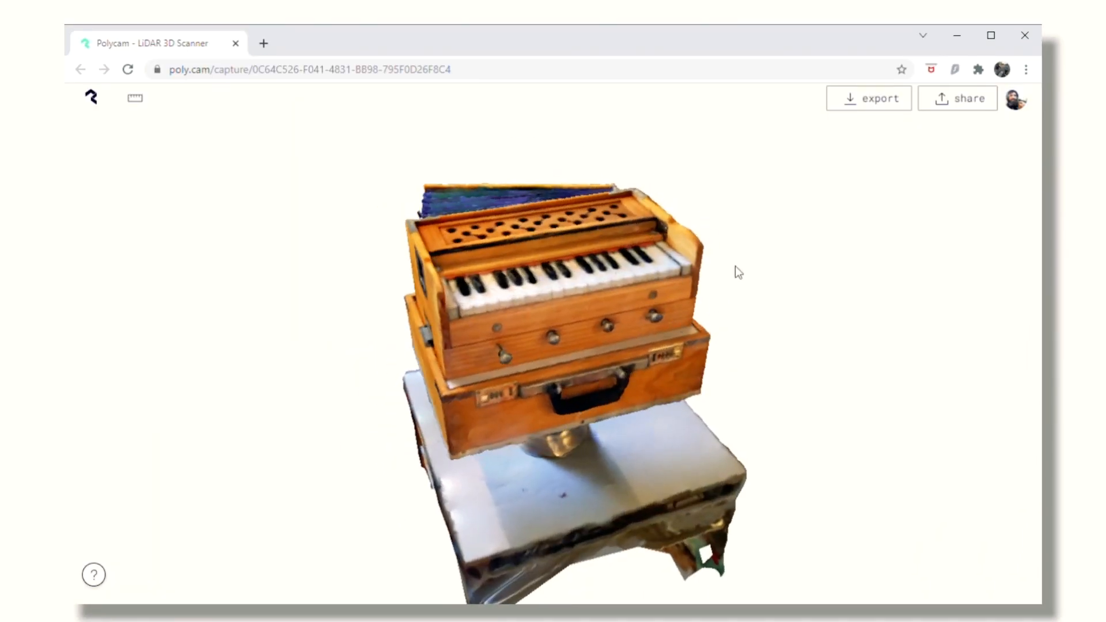
click(869, 98)
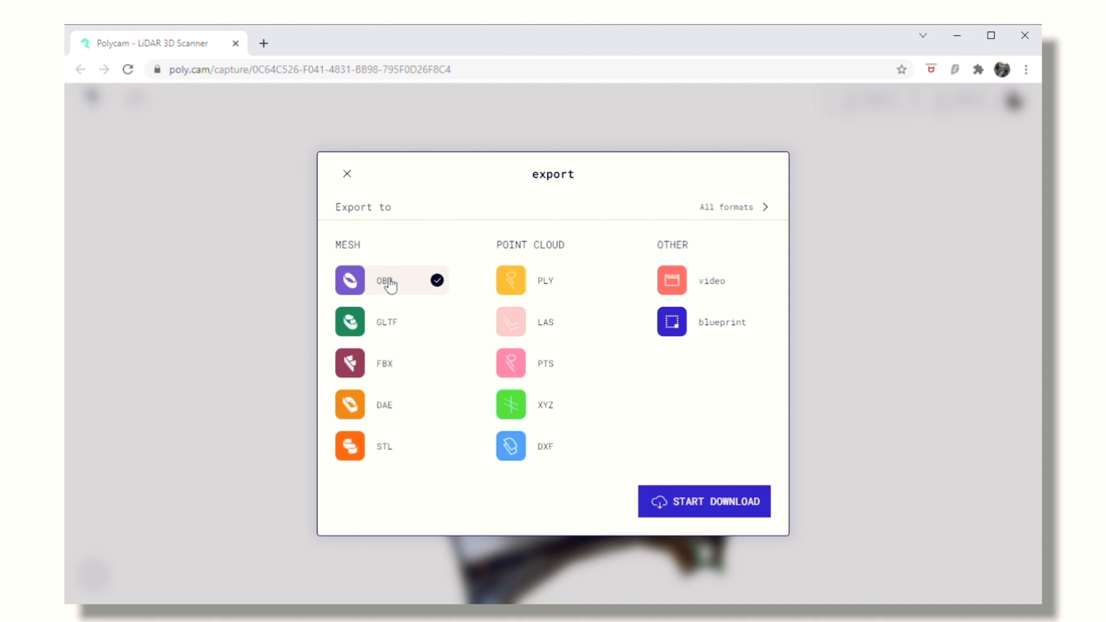
click(703, 502)
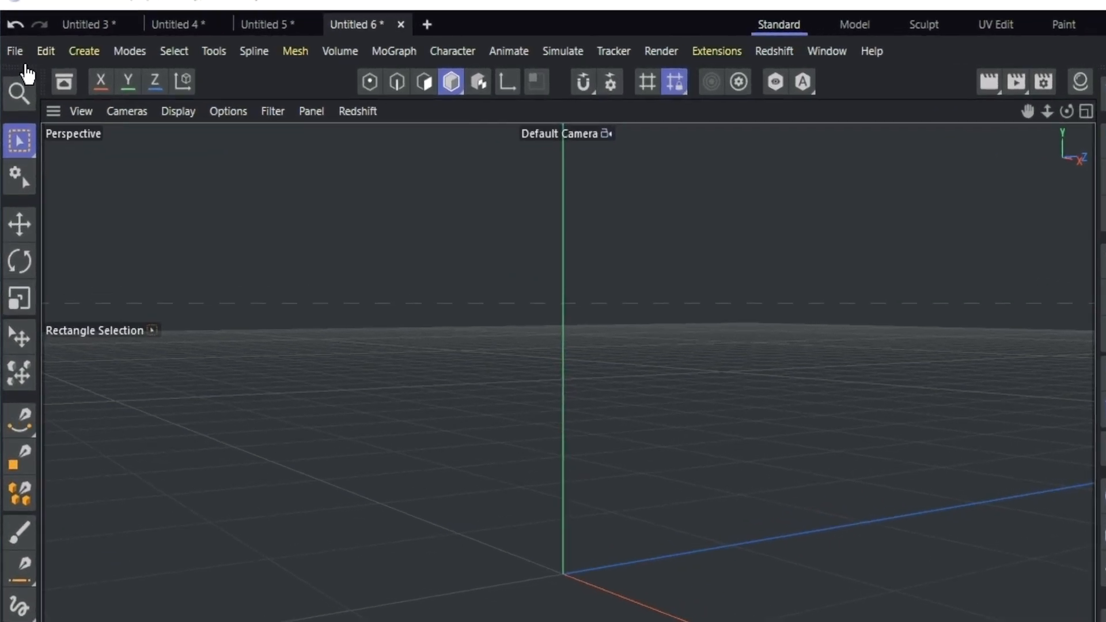
- Import harmoniumRaw.obj into the project at a scale of 200 cm
click(14, 50)
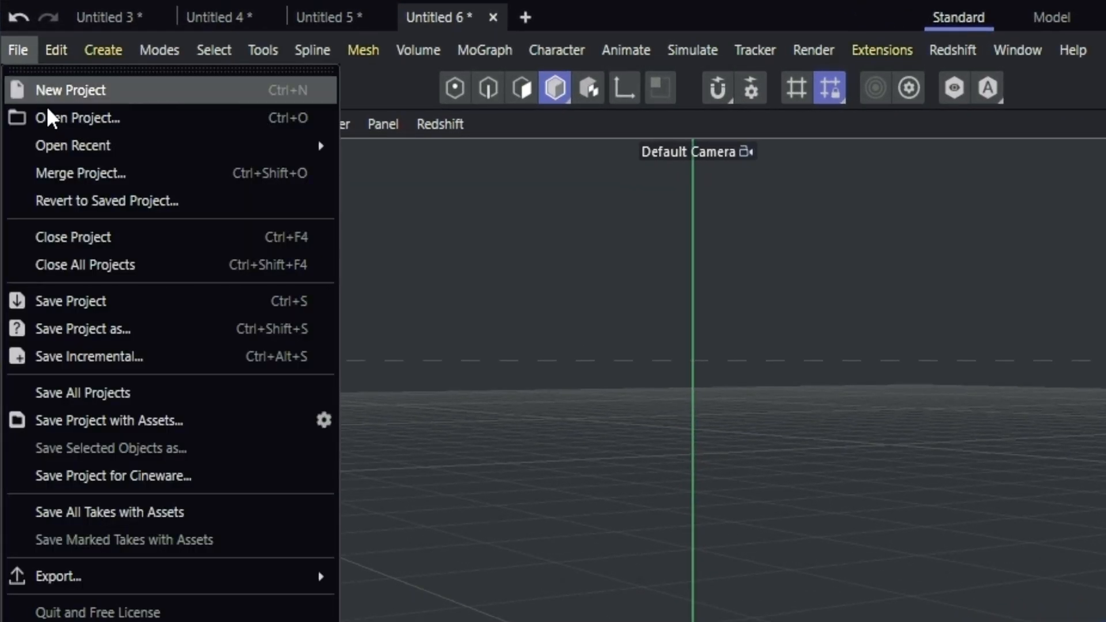
click(77, 117)
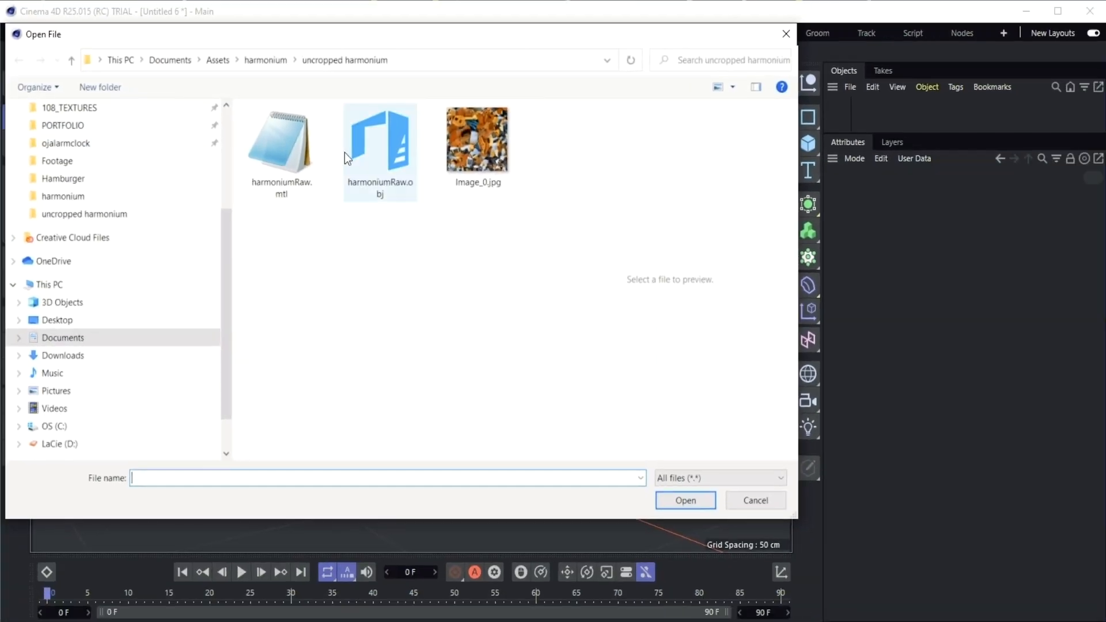
click(379, 141)
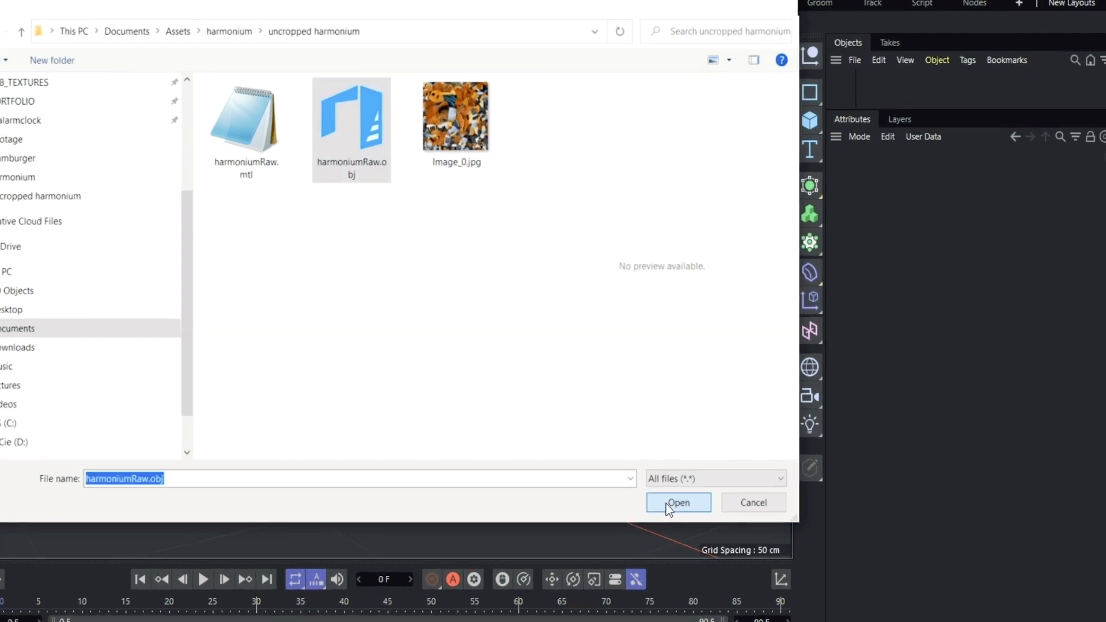
click(677, 503)
text(200)
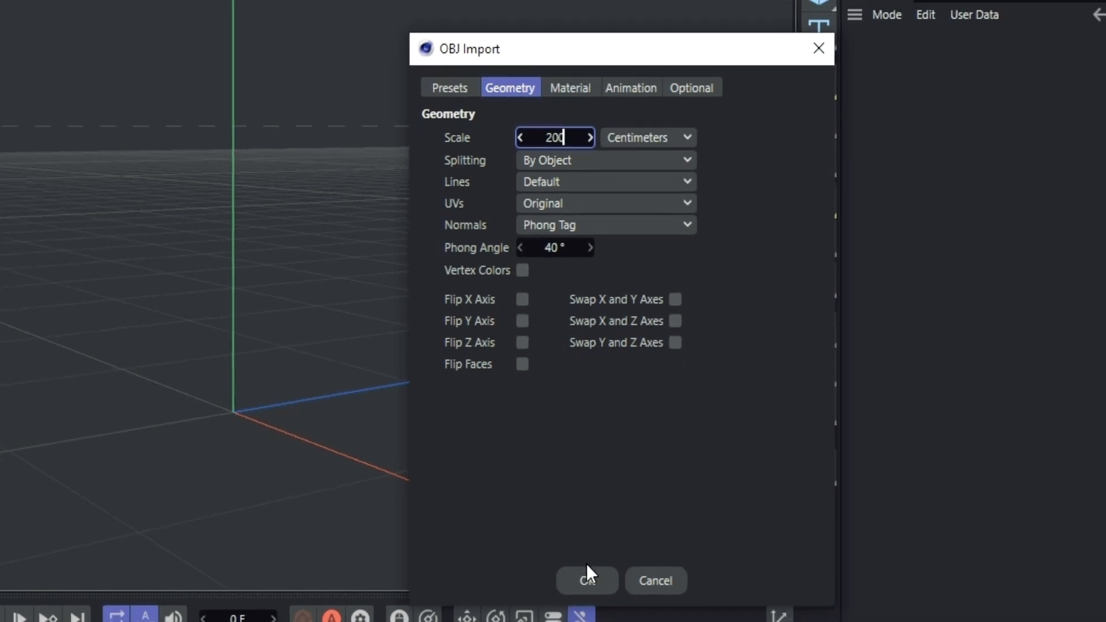
click(587, 581)
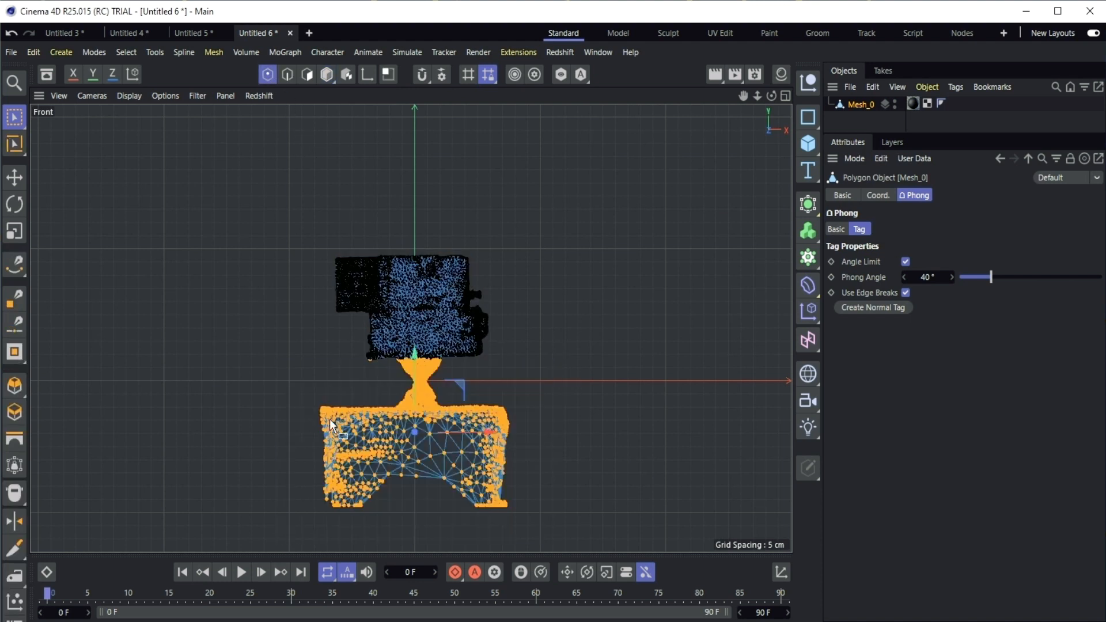
mouse_move(378, 378)
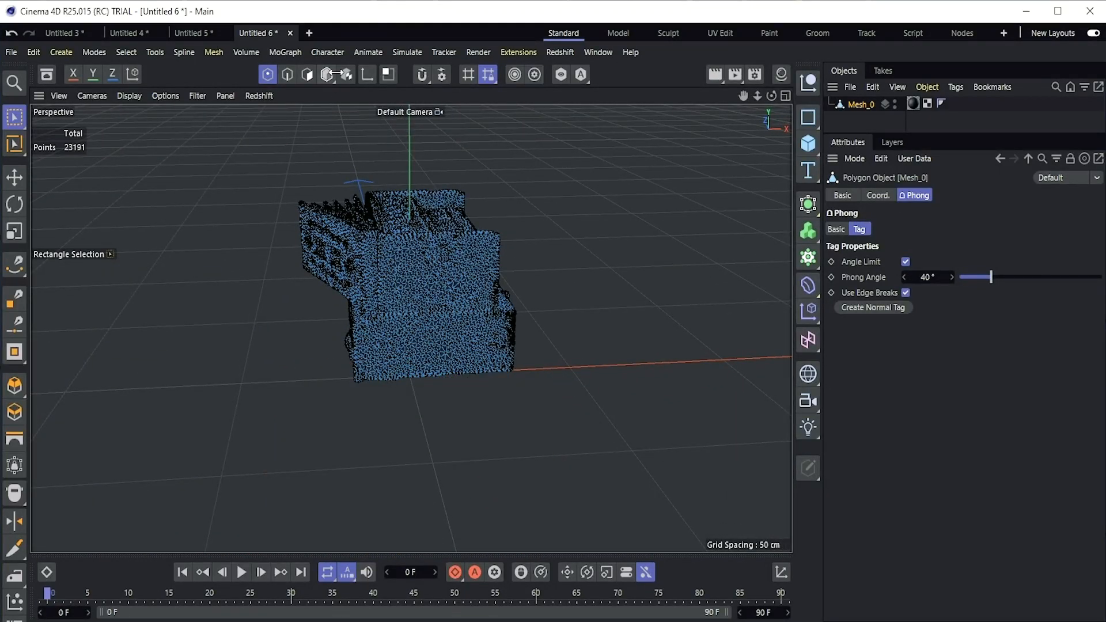
- Return from point editing to Model mode after deleting the table points
click(326, 74)
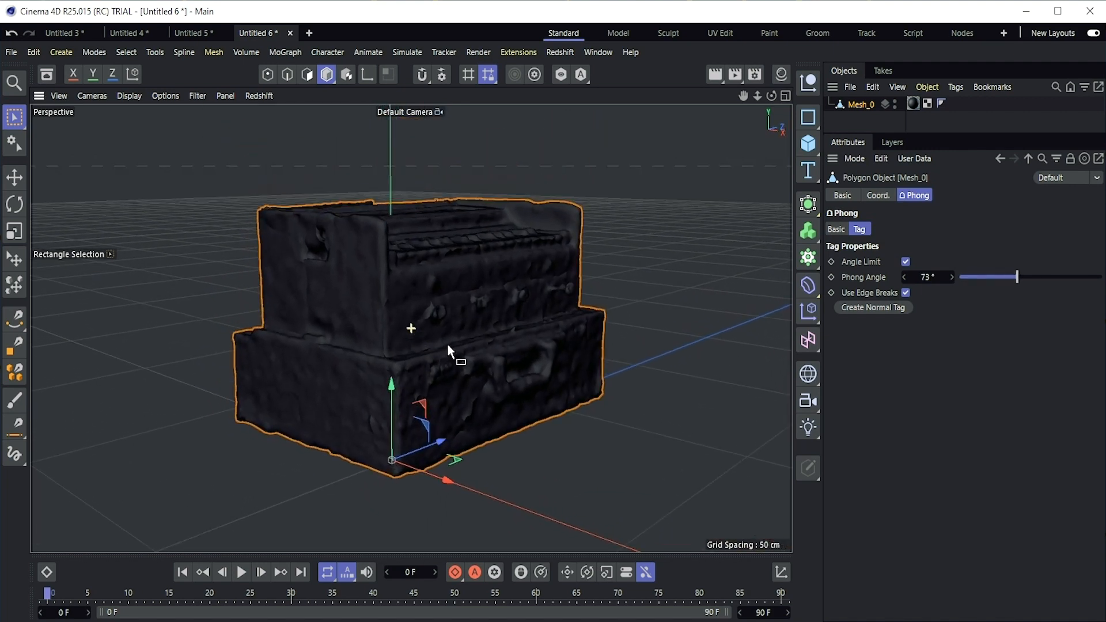
- Open the mesh's Material_0 settings and enable its Luminance channel
click(914, 103)
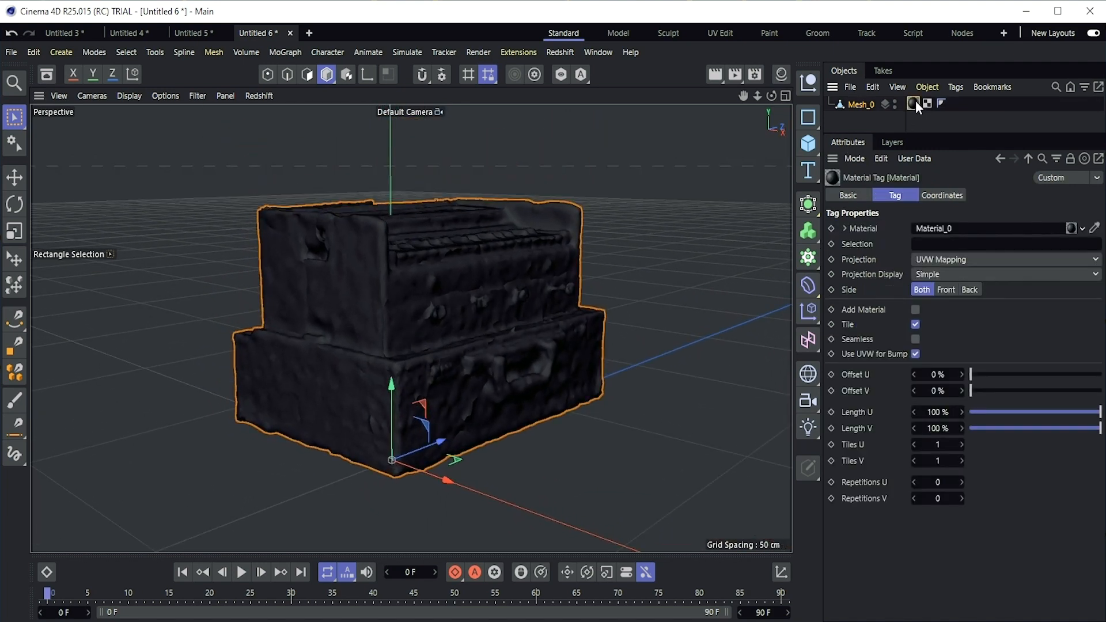
click(913, 104)
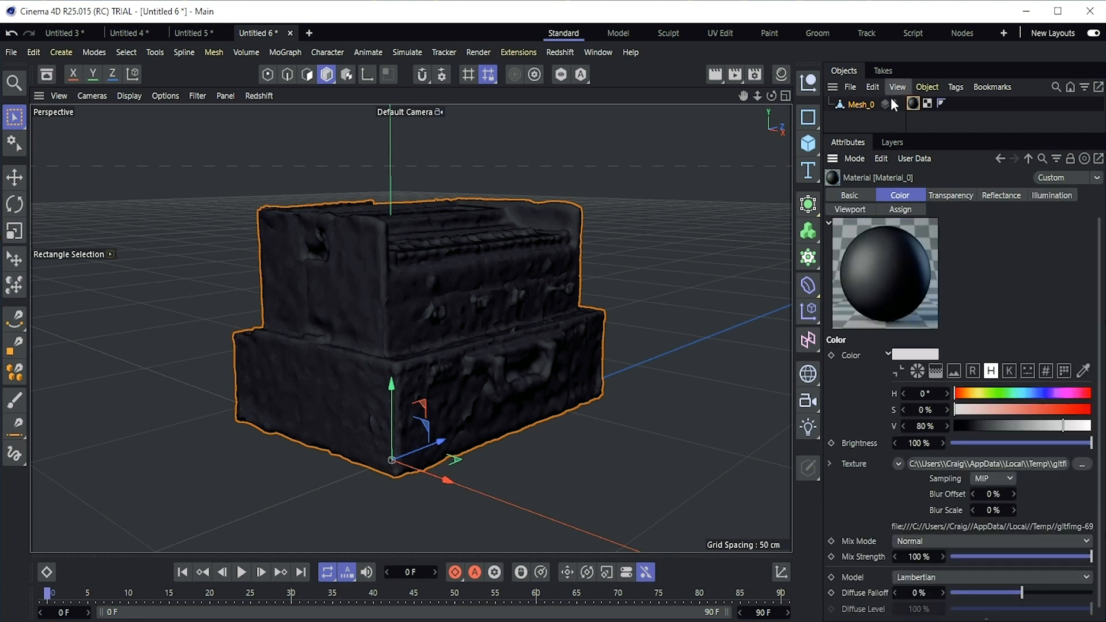
click(849, 196)
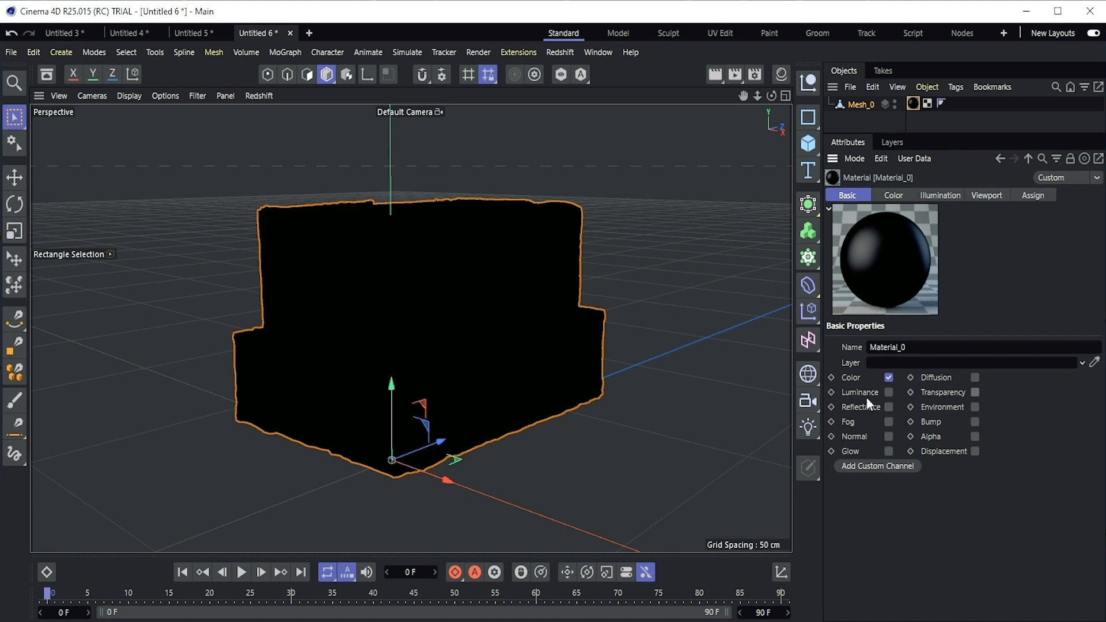
click(894, 195)
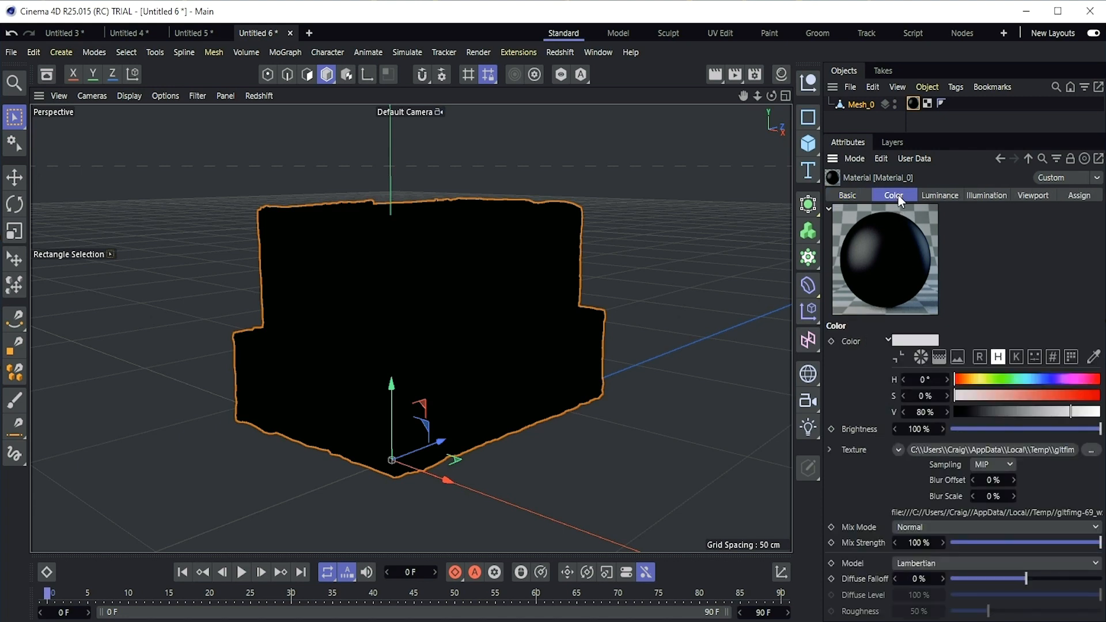
- Load Image_0.jpg as the Color texture and apply it to the Luminance channel too
click(1091, 449)
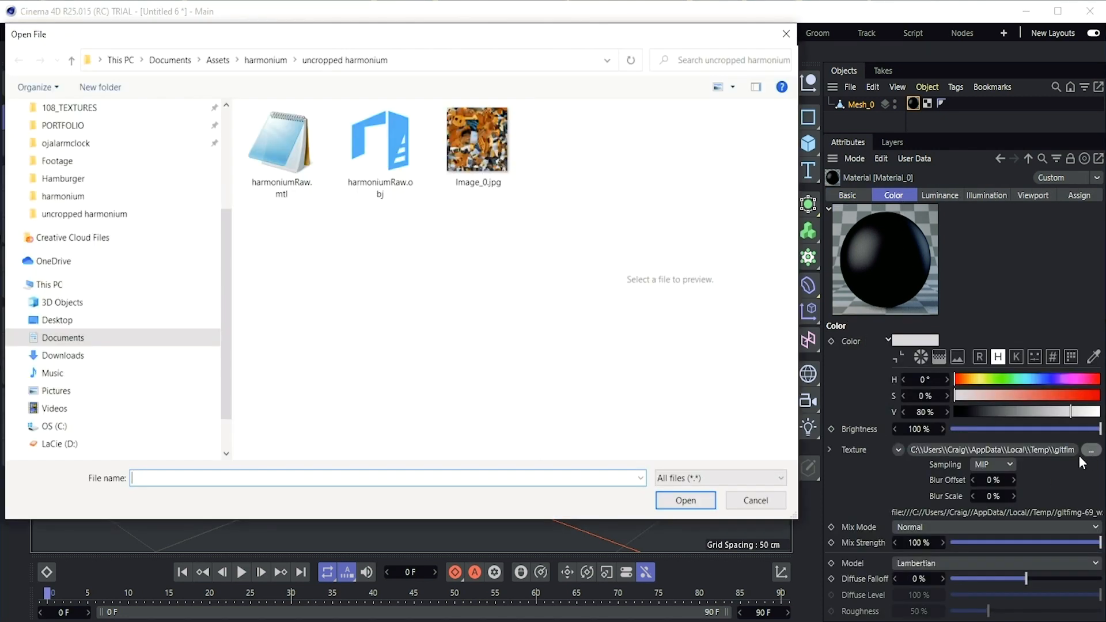
click(477, 140)
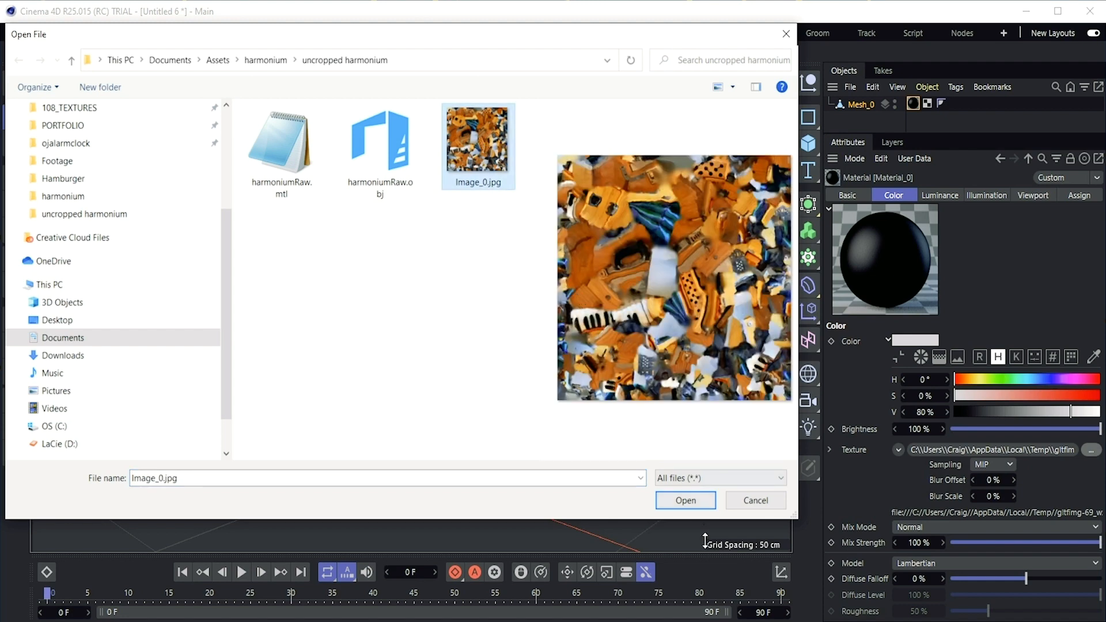
click(684, 500)
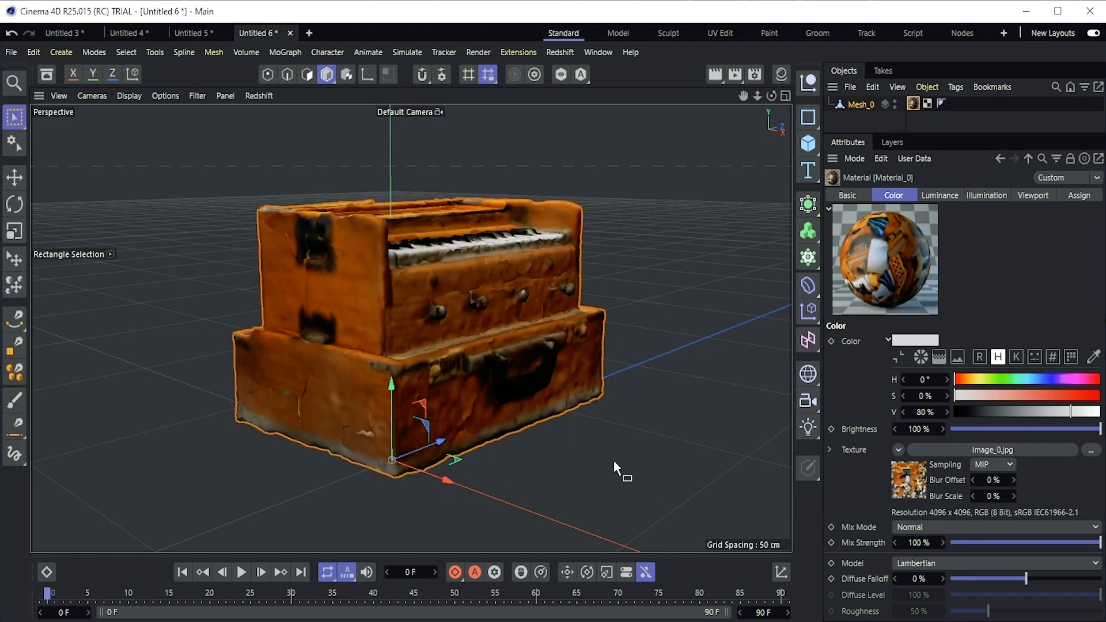
mouse_move(861, 212)
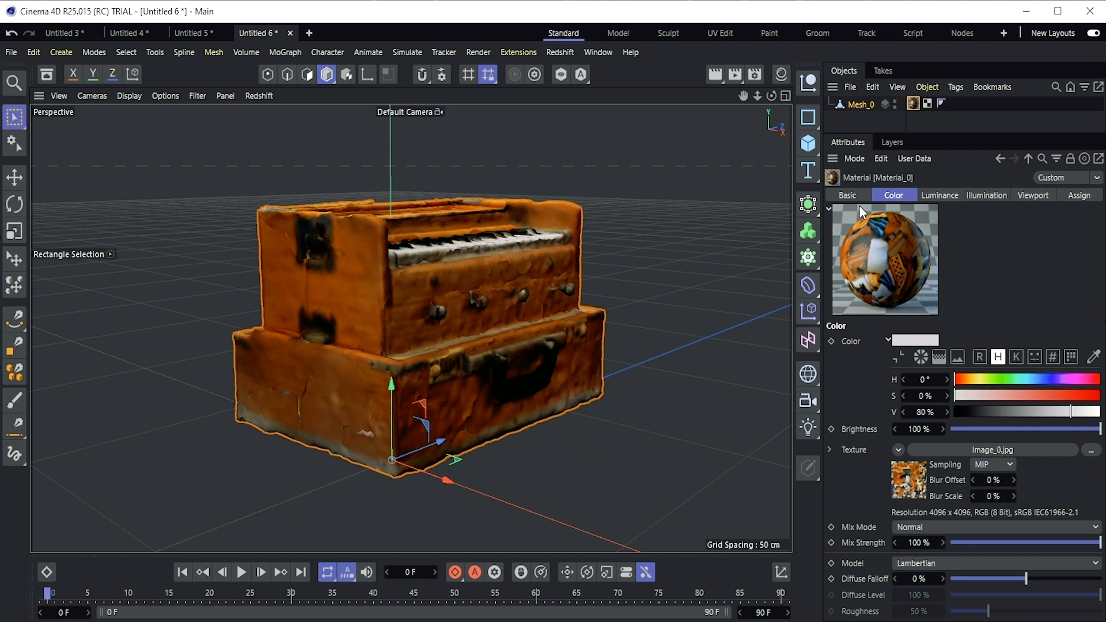
mouse_move(911, 485)
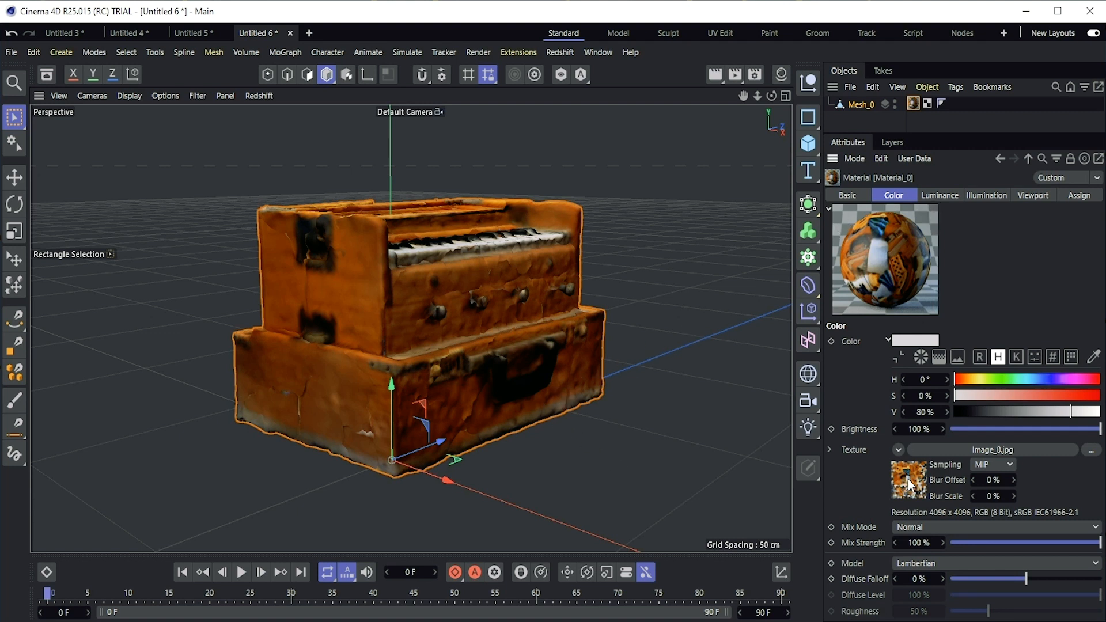
click(940, 195)
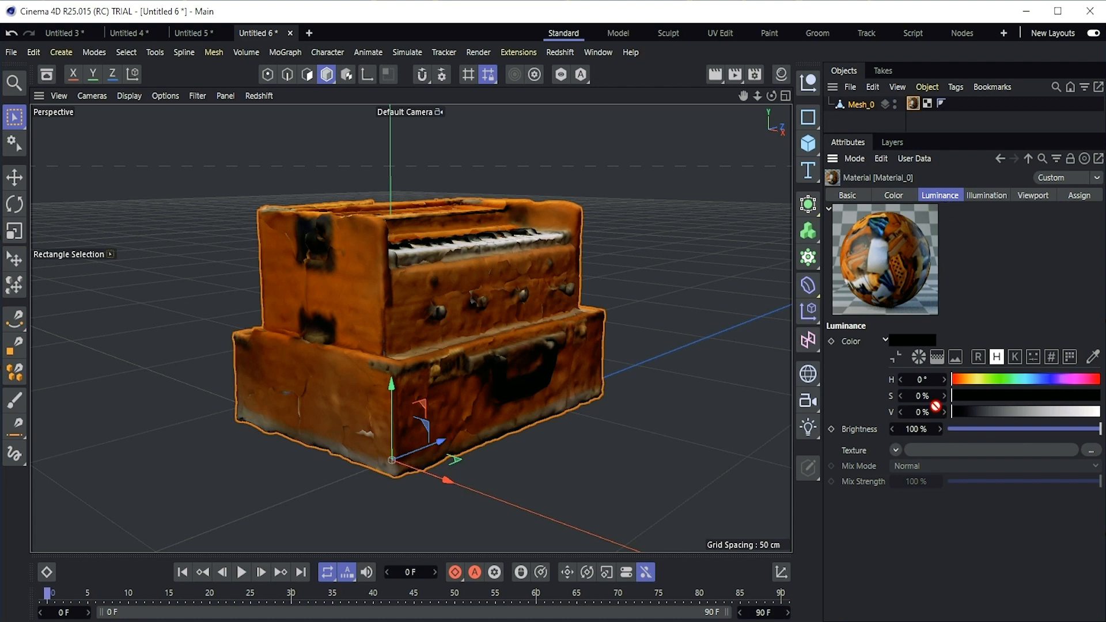
click(897, 450)
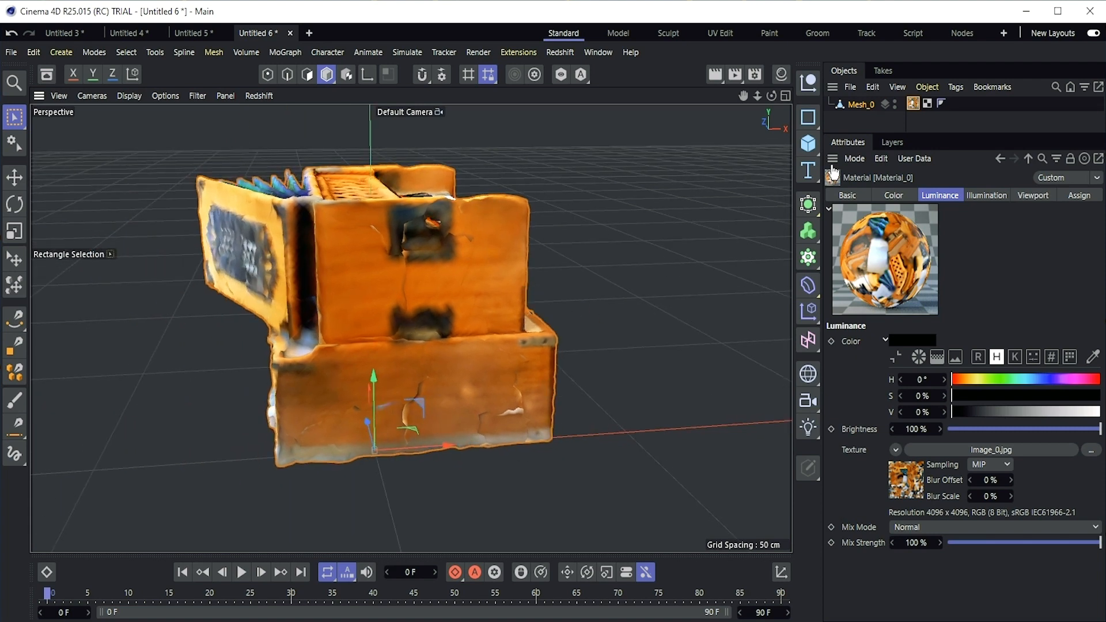
- Set the material's viewport Texture Preview Size to No Scaling for full-resolution display
click(1033, 195)
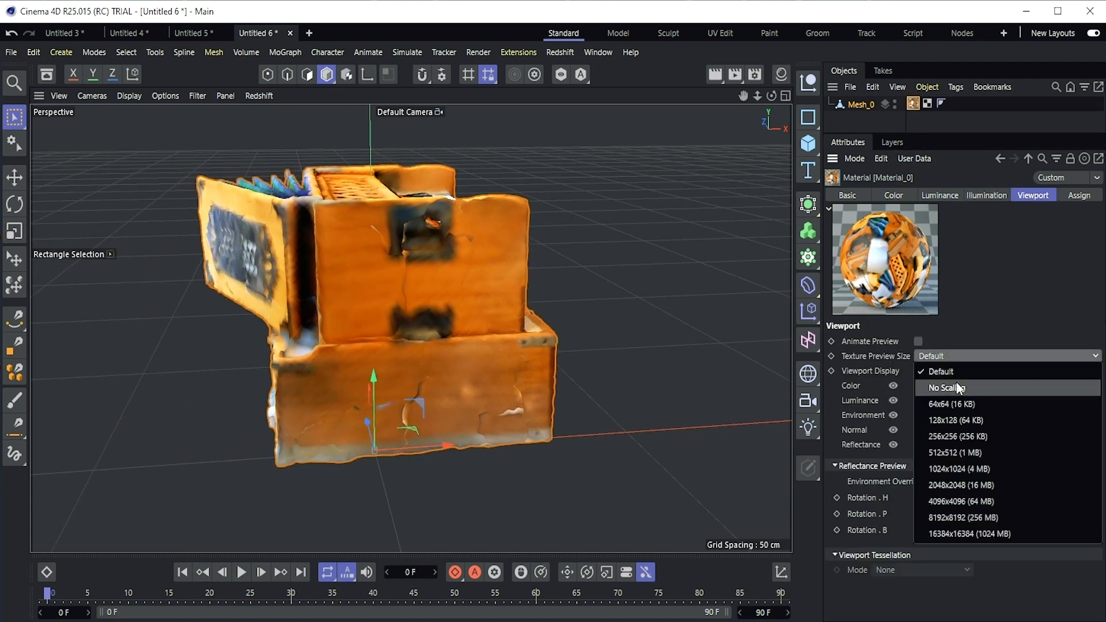
click(945, 388)
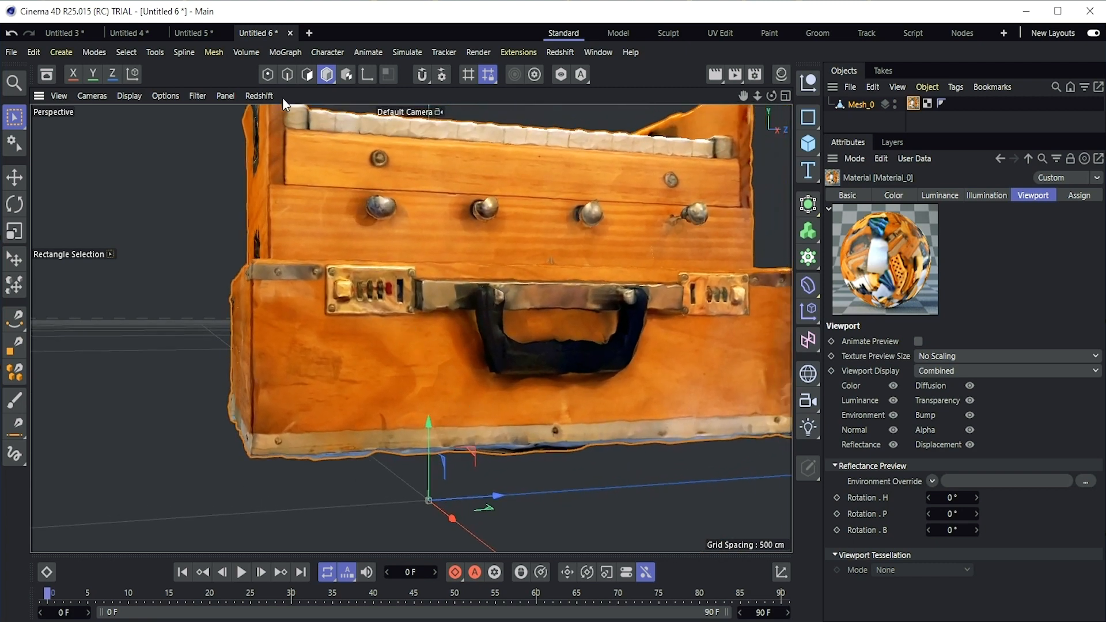
click(266, 74)
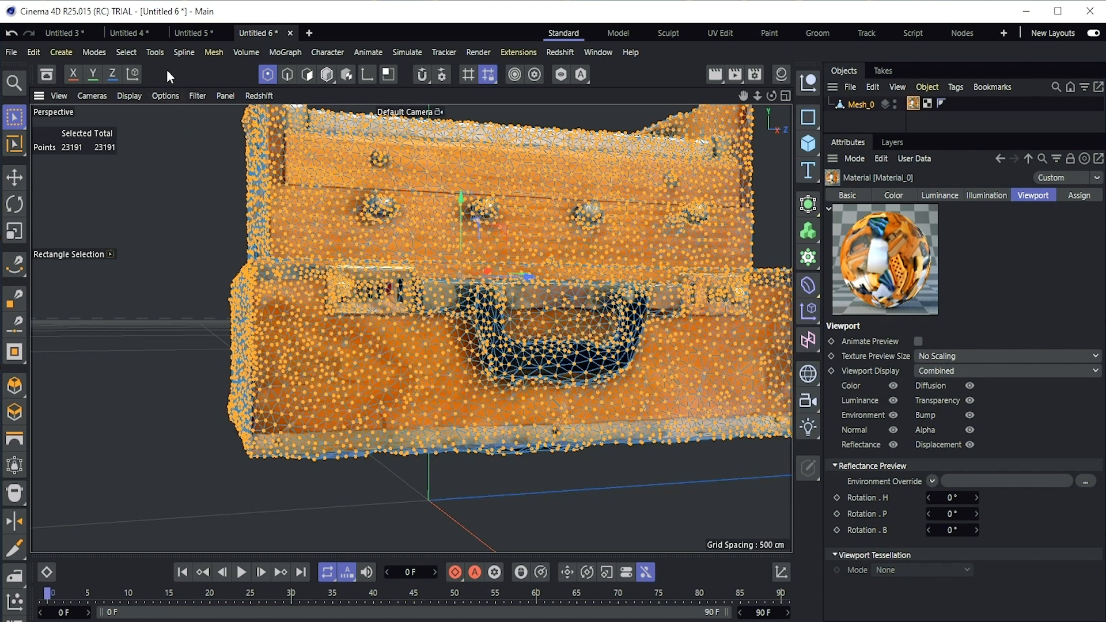
- Optimize the scan mesh at 0.005 cm tolerance, reducing it from 23191 to 20303 points
click(214, 52)
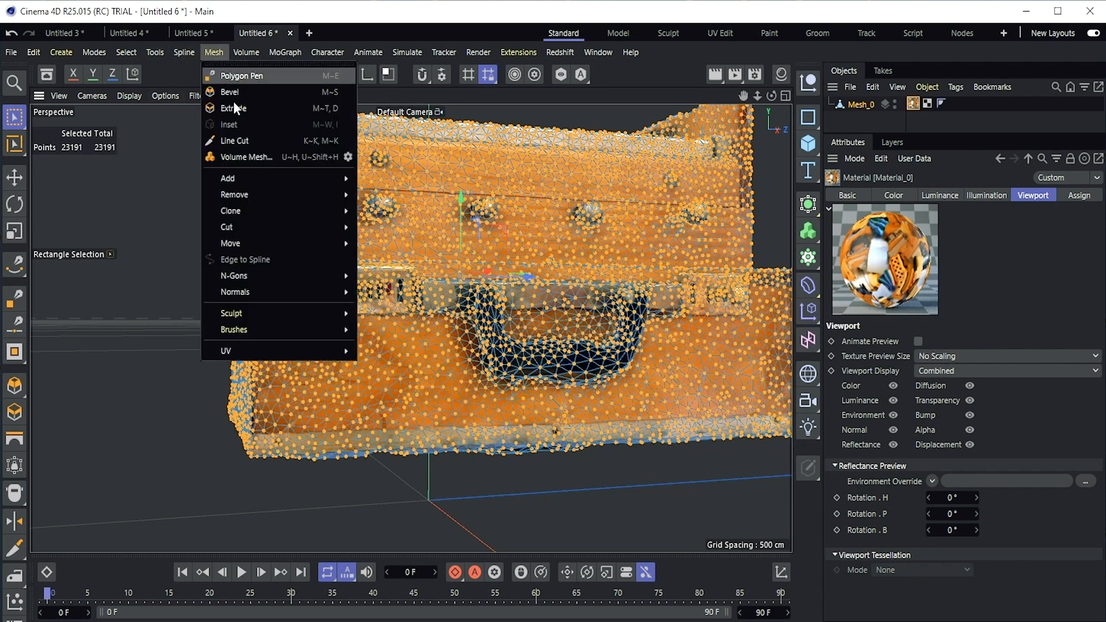
mouse_move(234, 194)
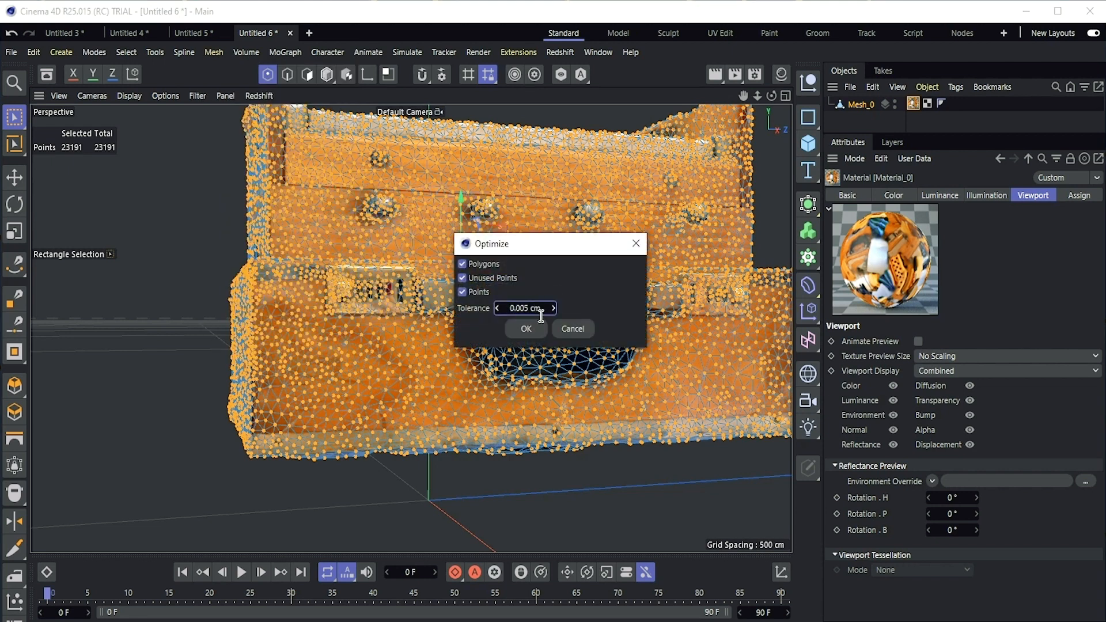
click(525, 329)
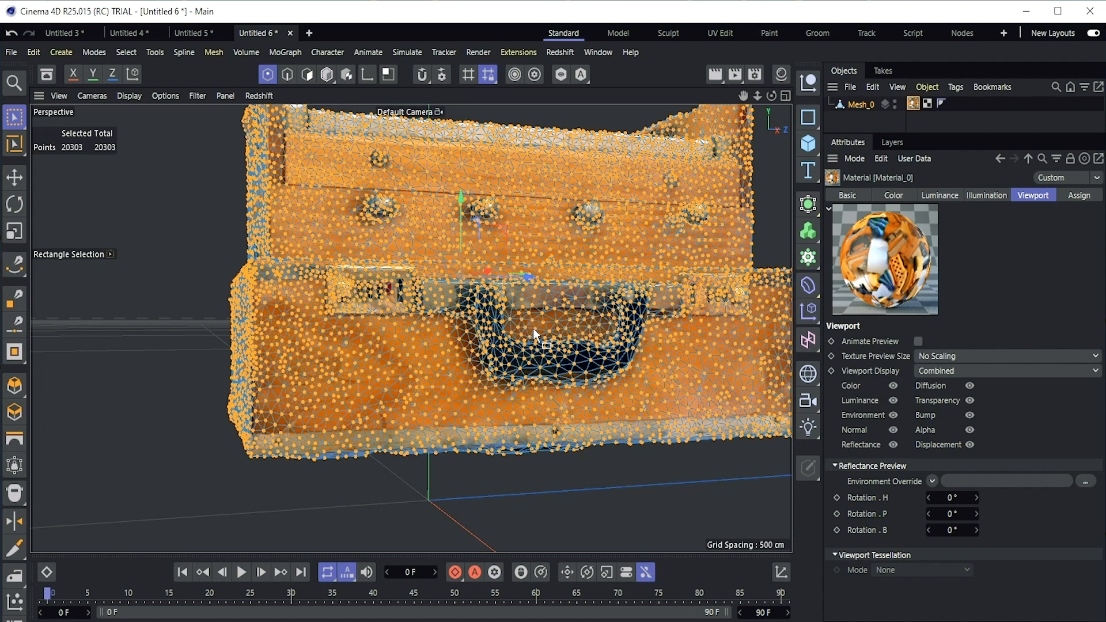
click(326, 74)
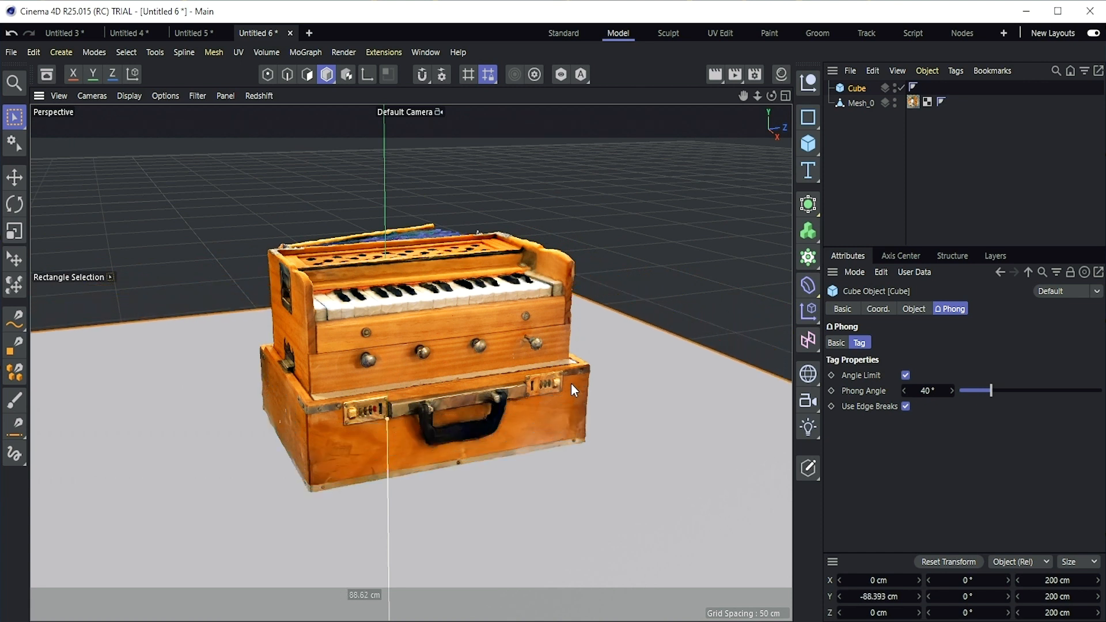
- Add a Boole generator and nest Mesh_0 and Cube under it as A subtract B
click(808, 205)
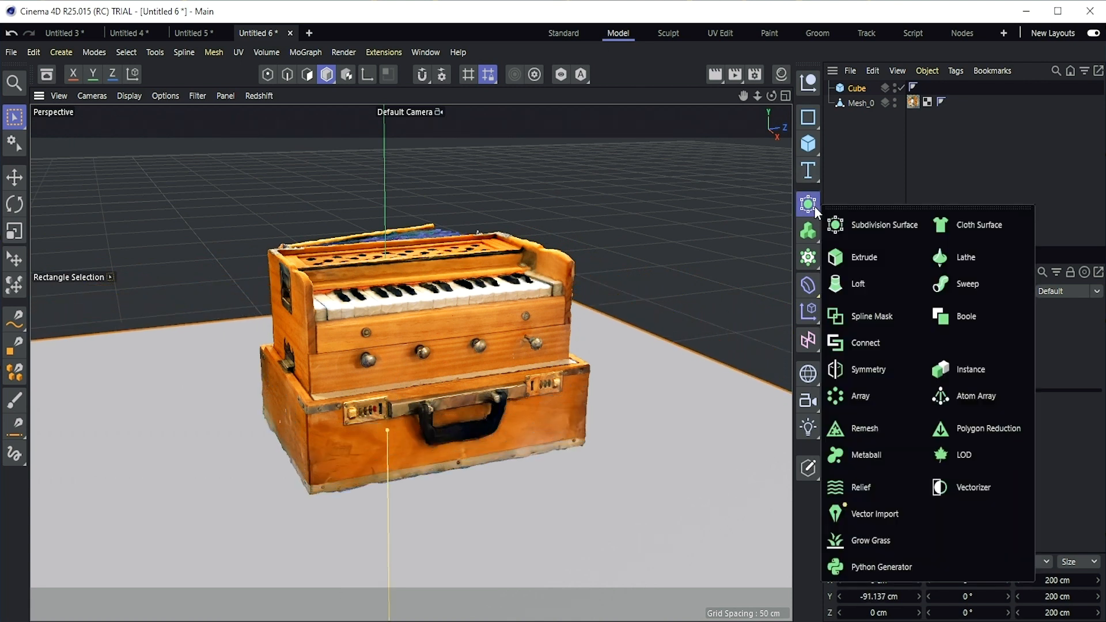
mouse_move(971, 316)
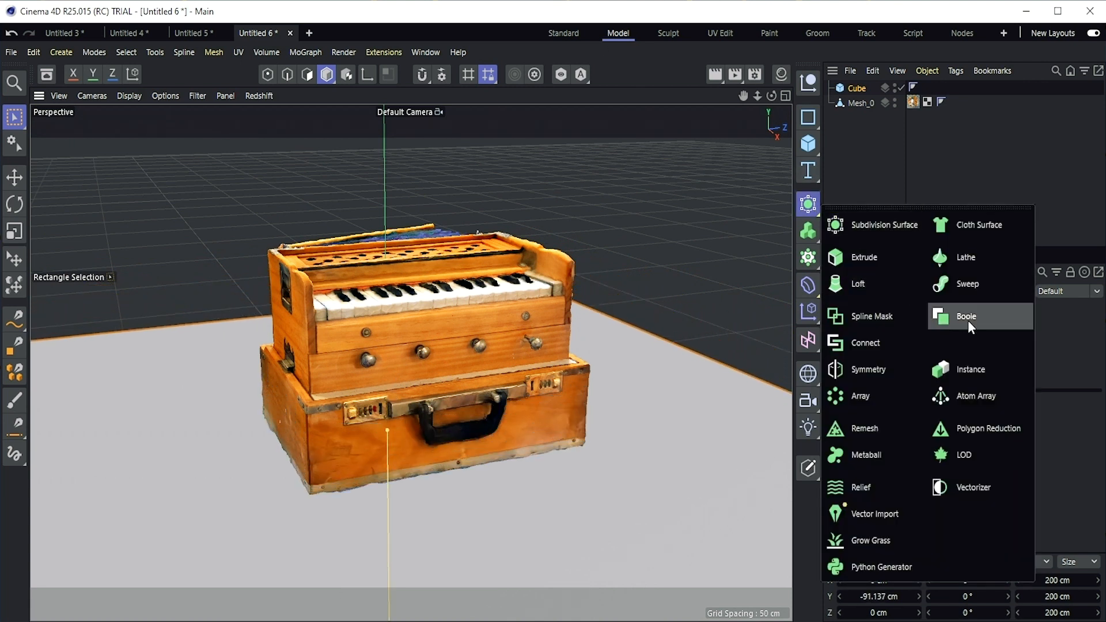
click(965, 316)
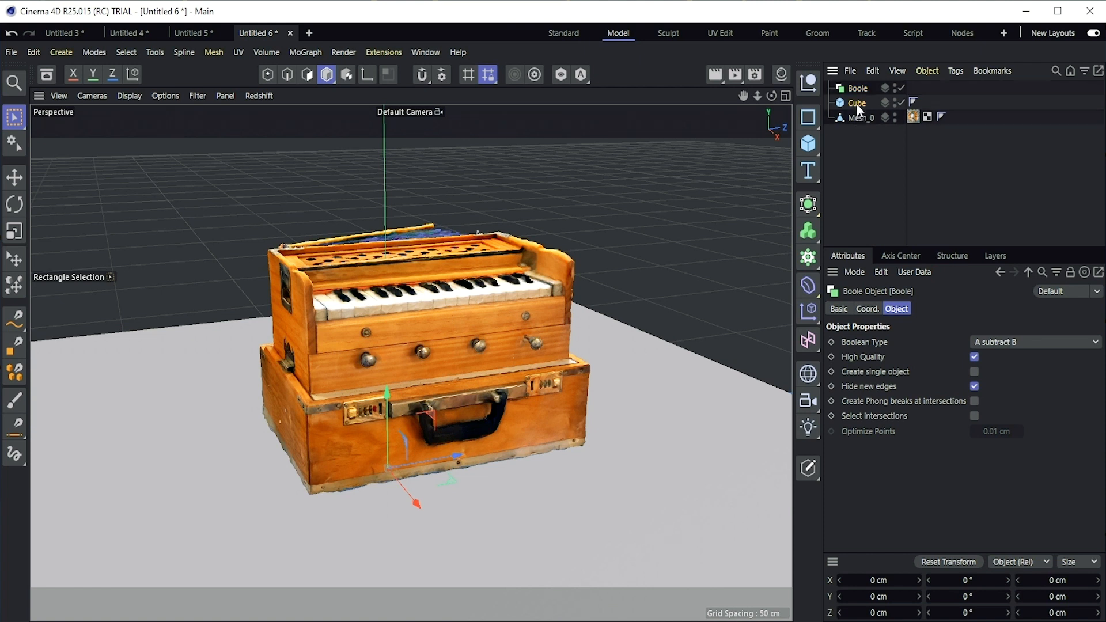
click(861, 103)
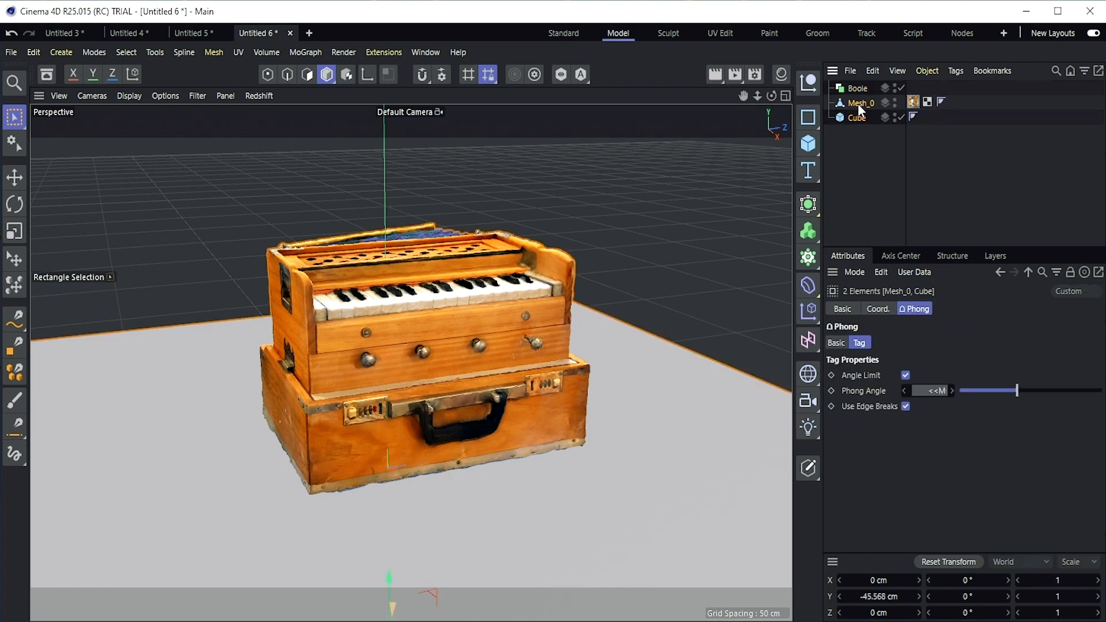
click(858, 87)
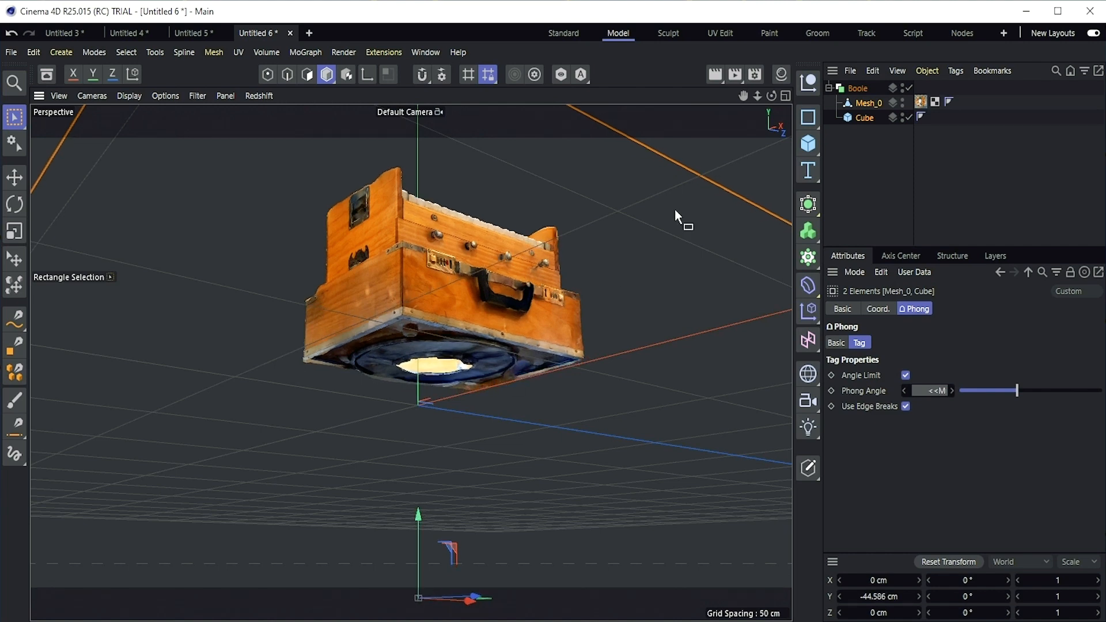
click(862, 117)
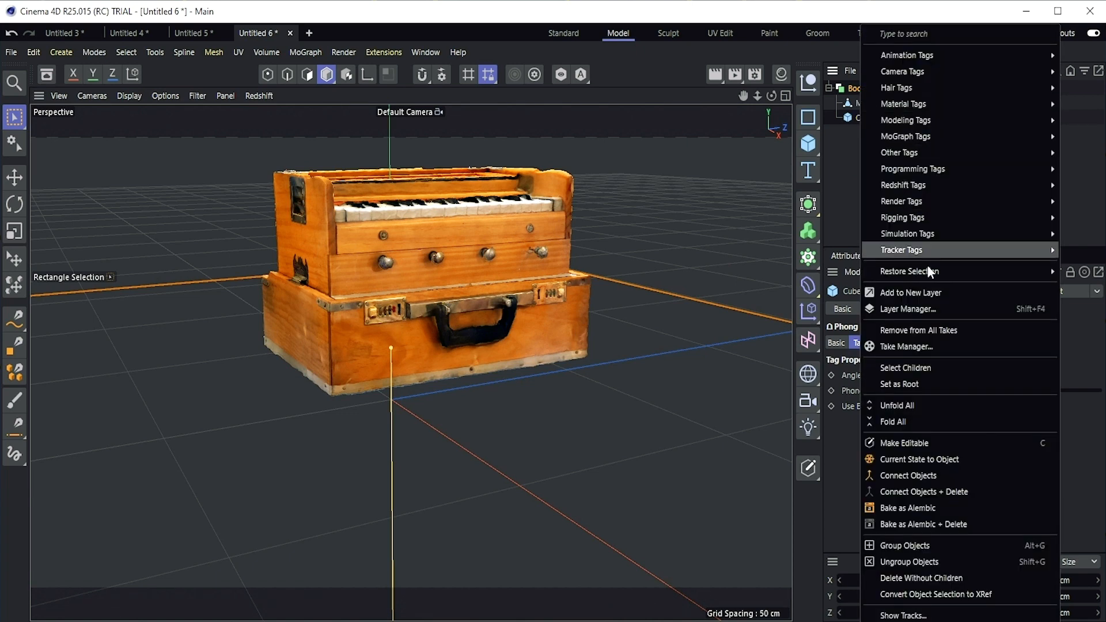
mouse_move(958, 493)
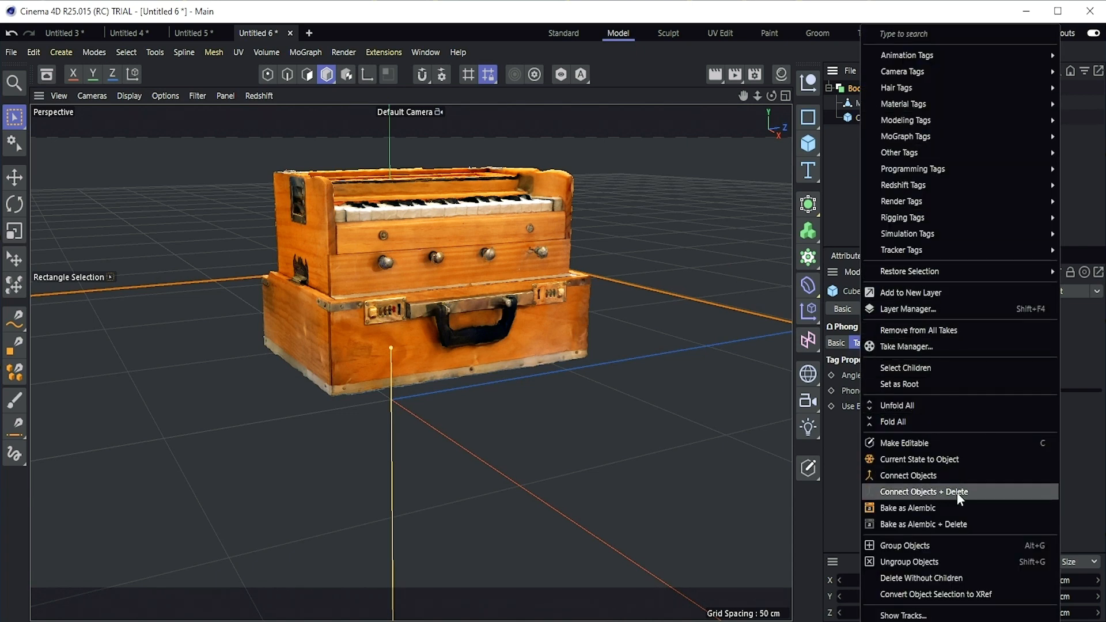
- Connect Objects + Delete on the Boole to get one polygon object named harmonium
click(924, 492)
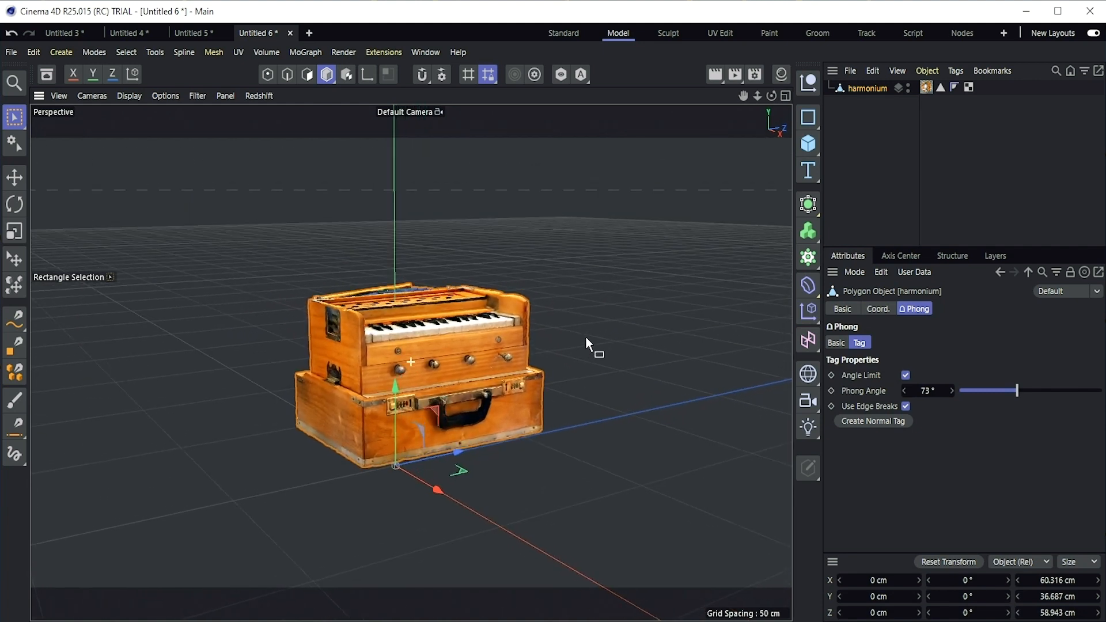
click(667, 33)
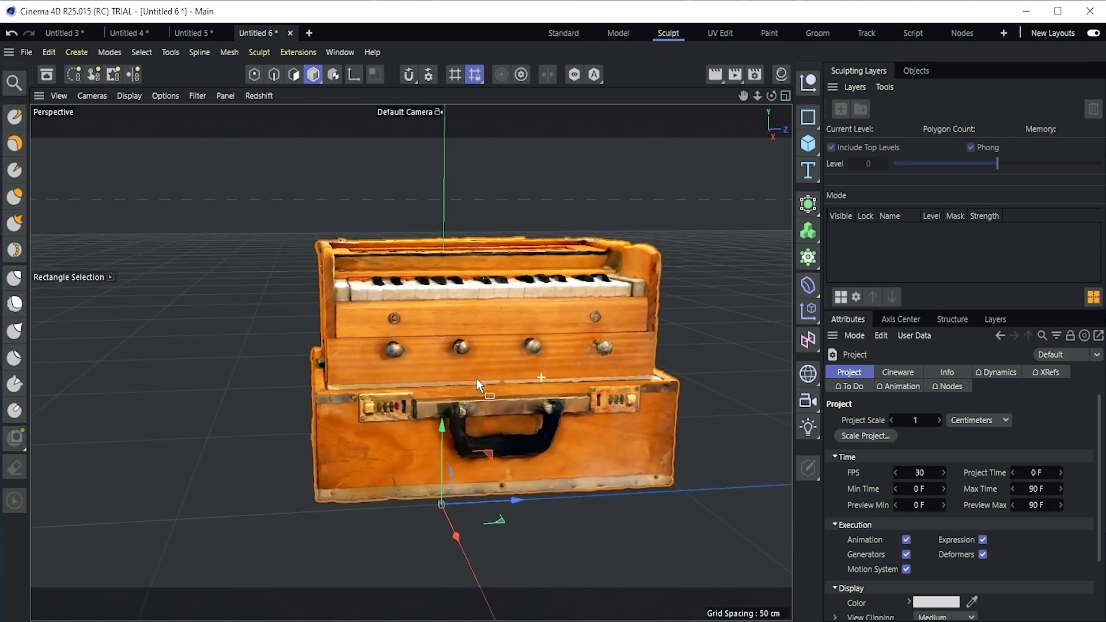
- Choose the Flatten sculpt brush with Draw Mode set to Poly Fill
click(164, 95)
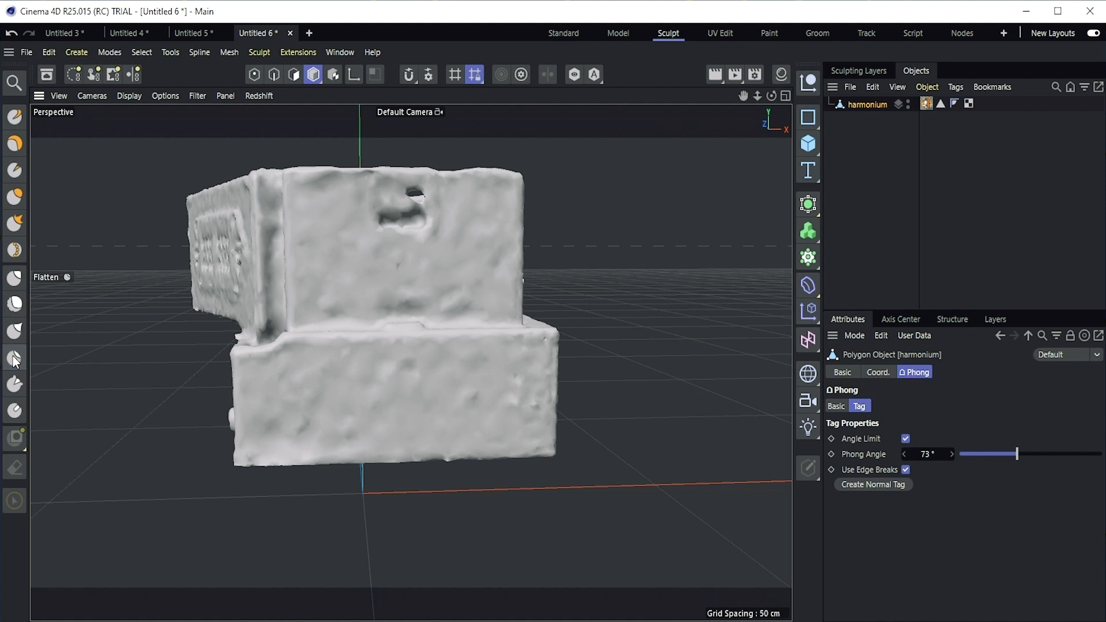
click(13, 358)
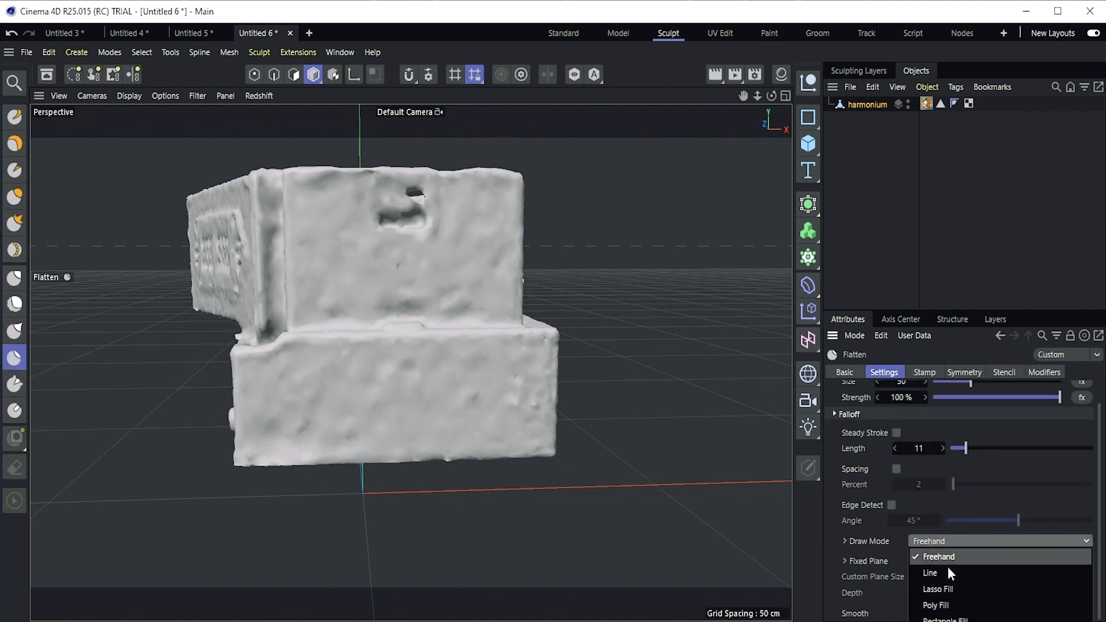
mouse_move(936, 605)
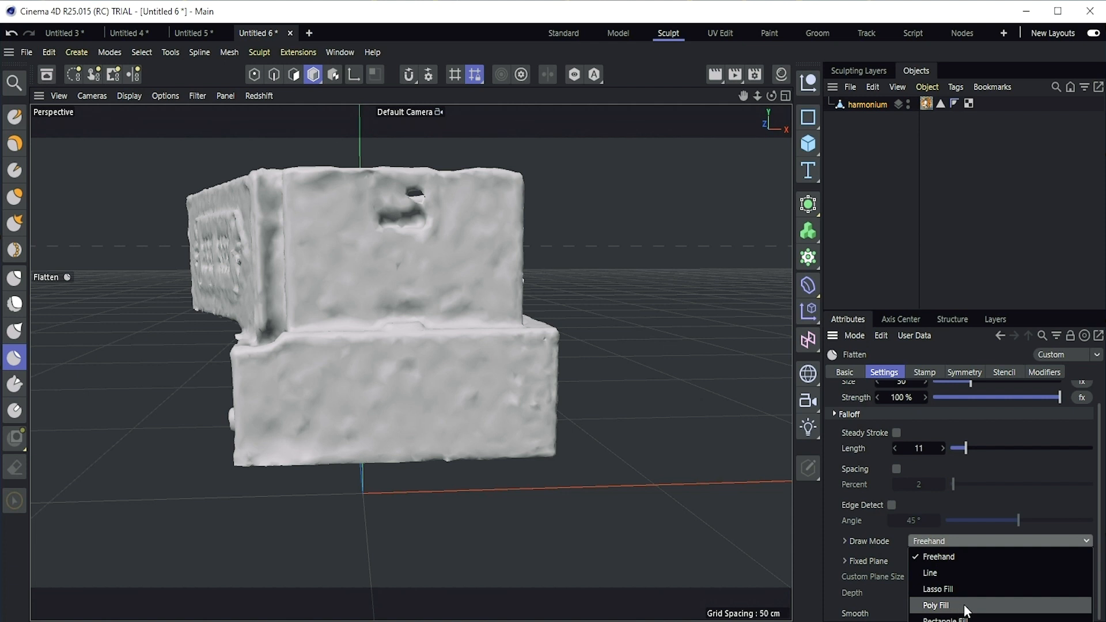
click(935, 605)
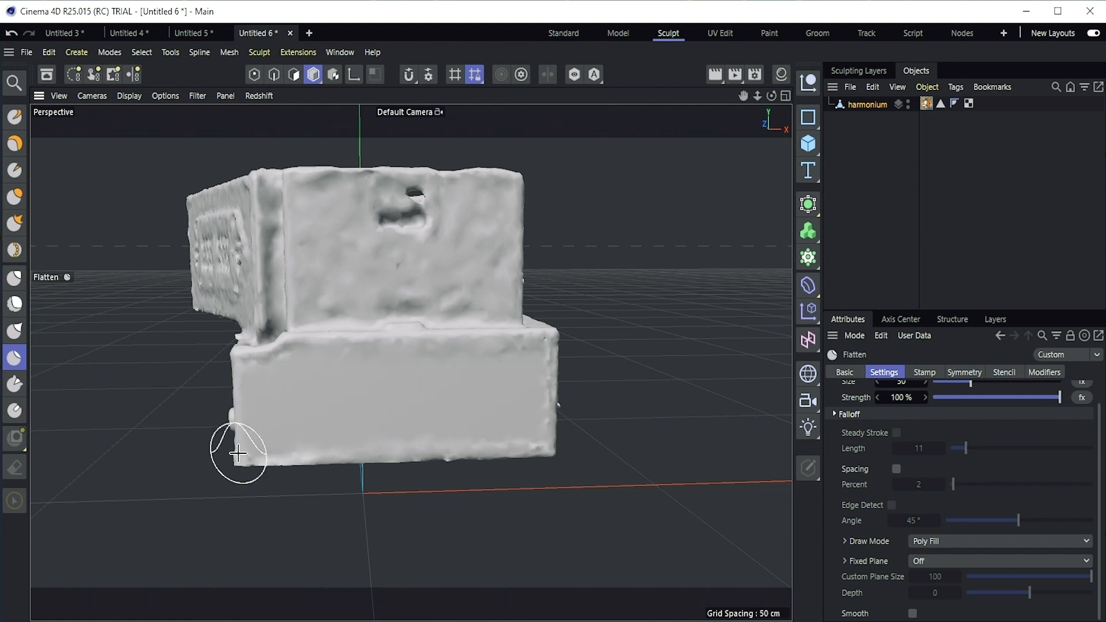
- Re-enable Materials in the viewport Options so the scan's texture shows again
click(165, 96)
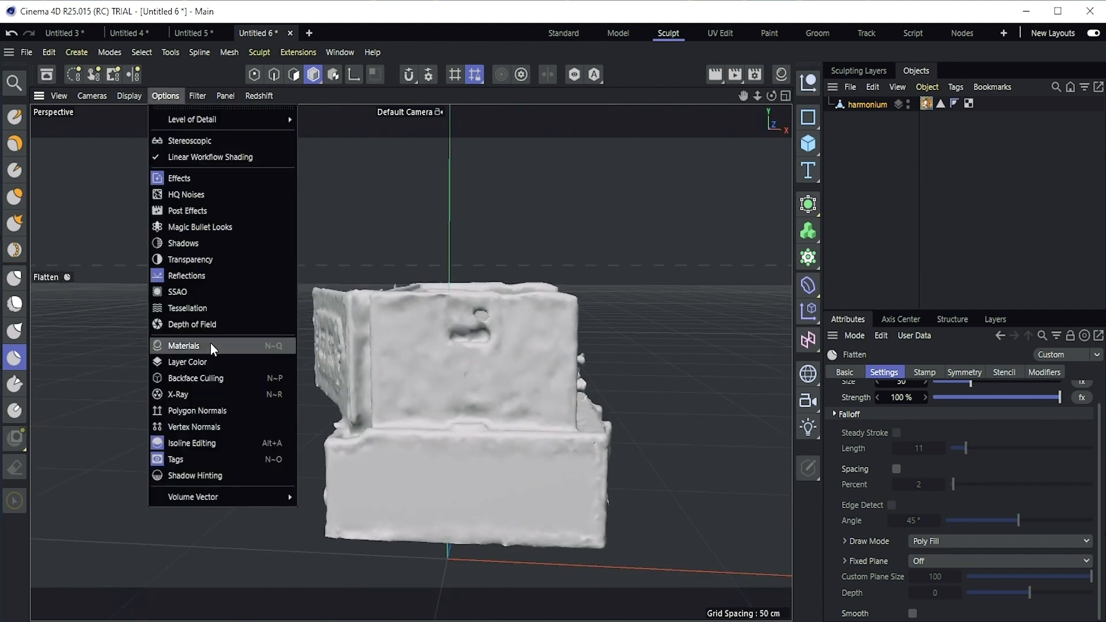
click(184, 346)
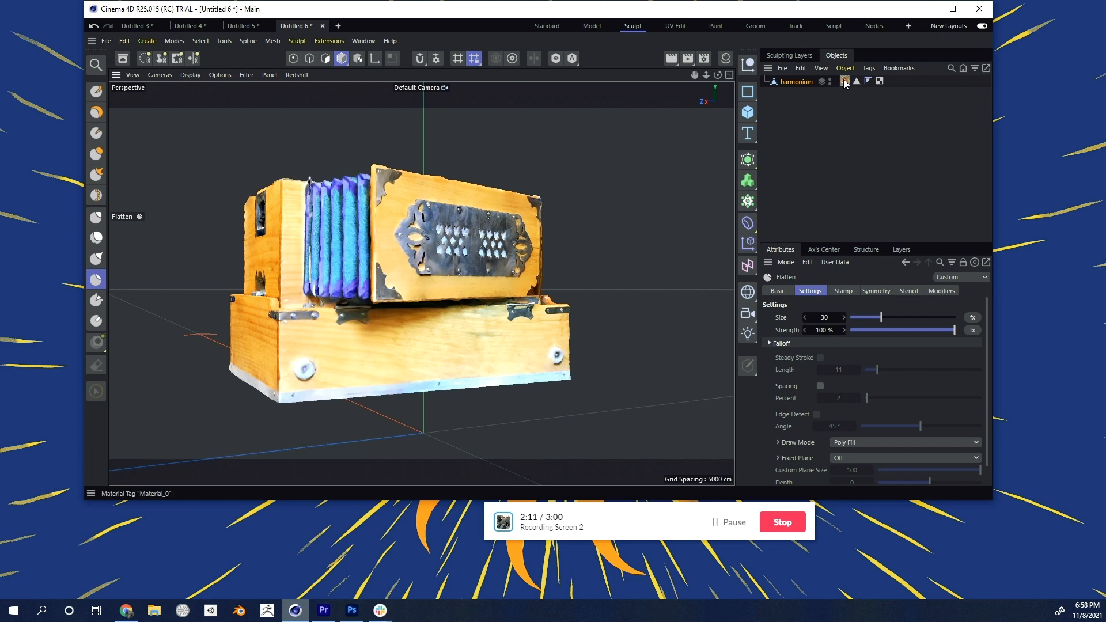
- Set the harmonium material's colour texture Mix Mode to Multiply in its Color settings
click(845, 81)
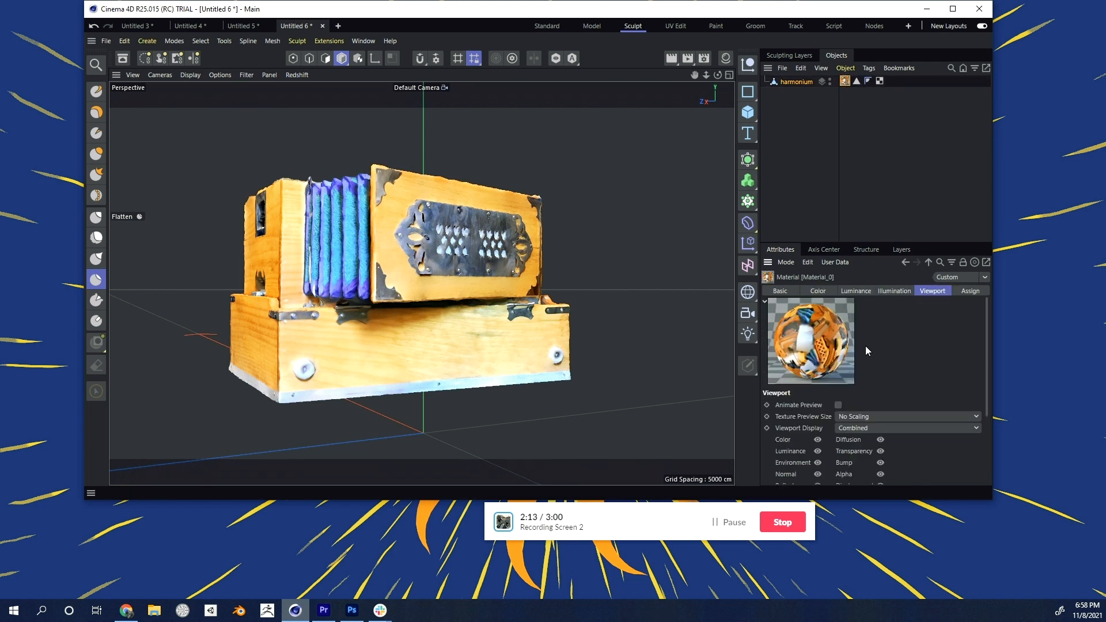
click(856, 290)
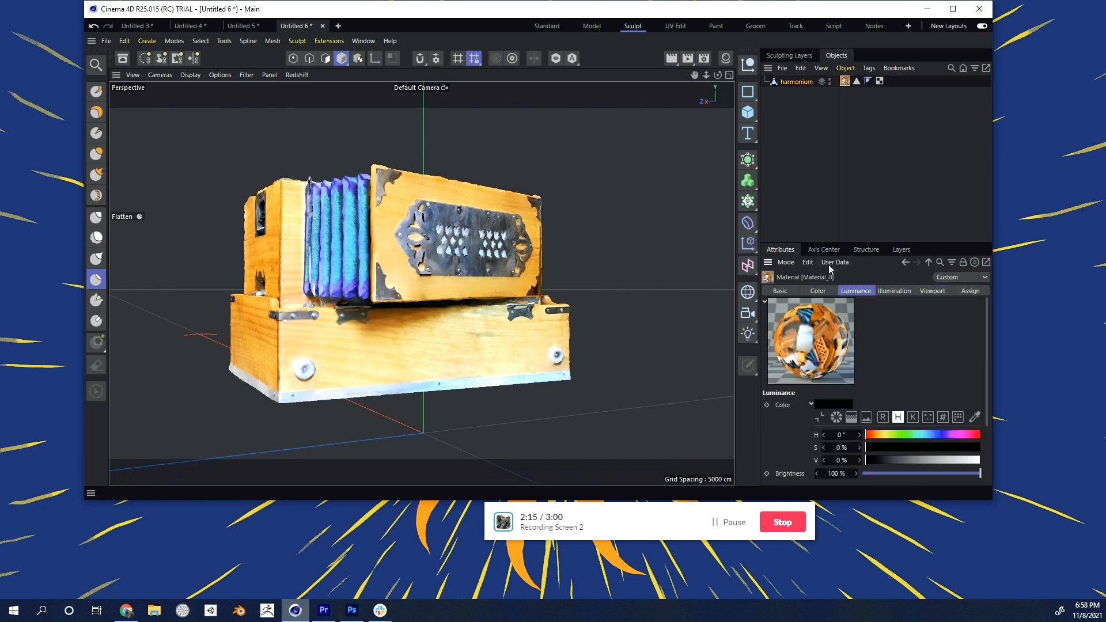
click(819, 290)
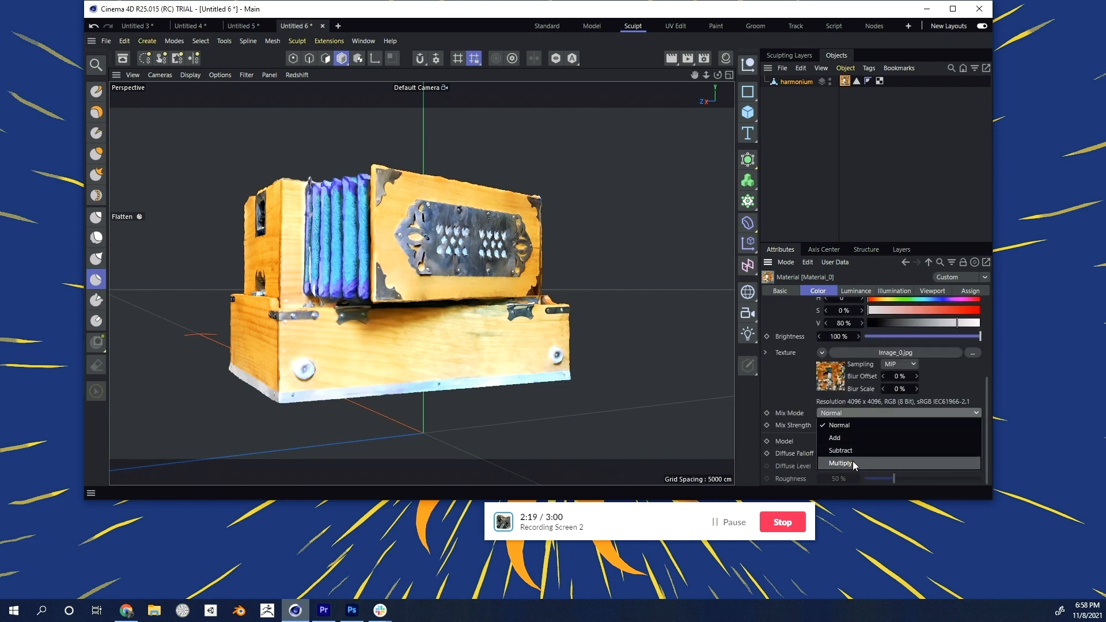
click(840, 463)
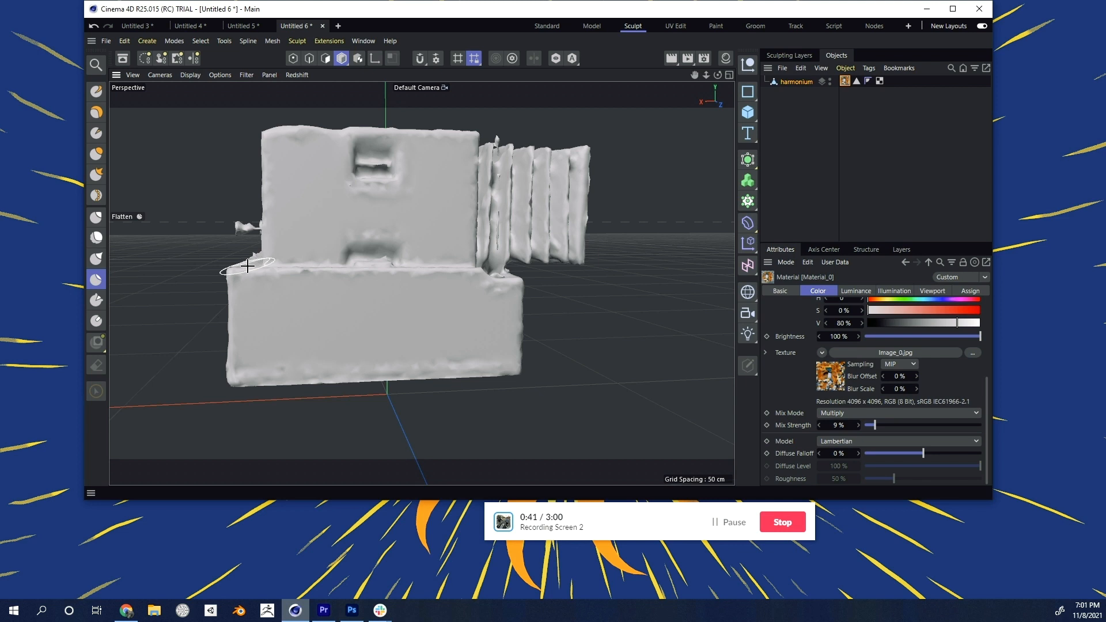
- Smooth the lumpy scan surfaces with the Smooth brush, then return to the Flatten brush
click(96, 238)
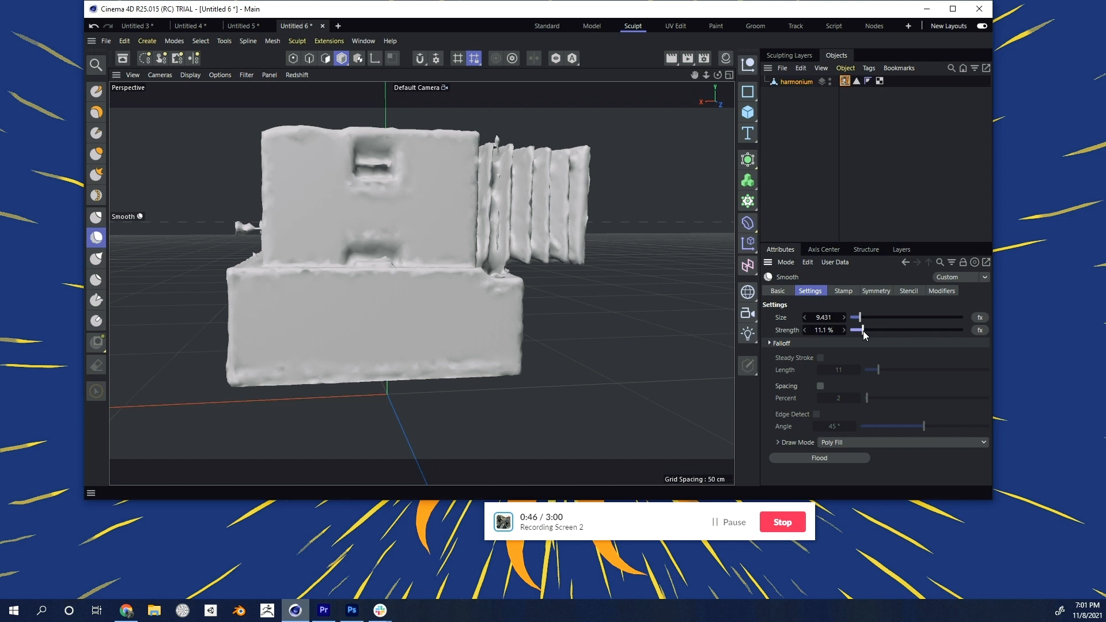
mouse_move(461, 298)
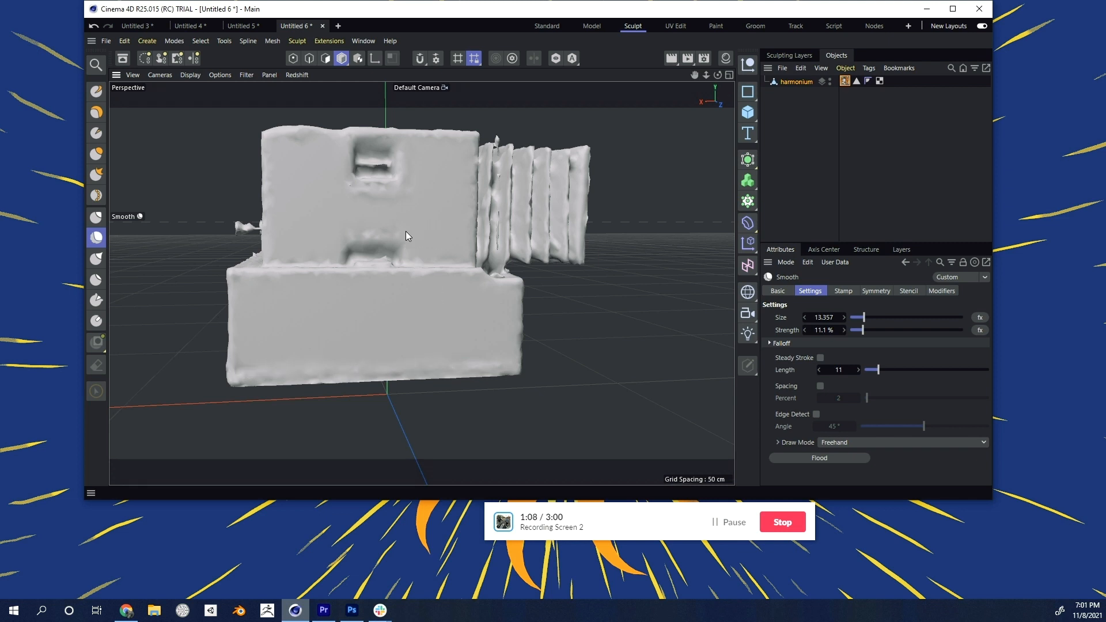
mouse_move(272, 217)
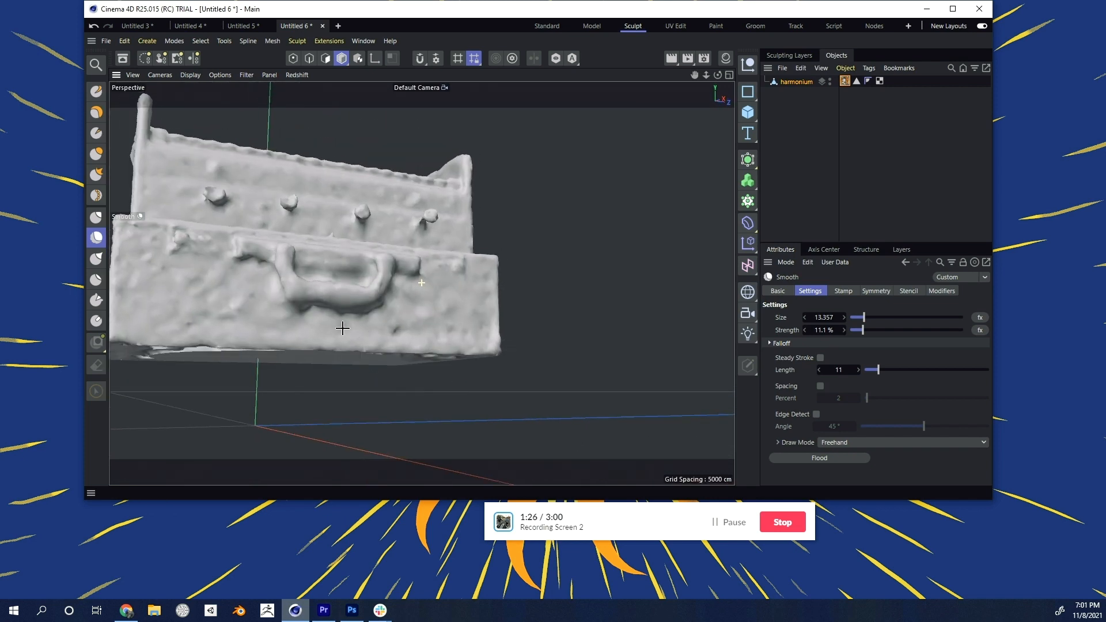
click(96, 279)
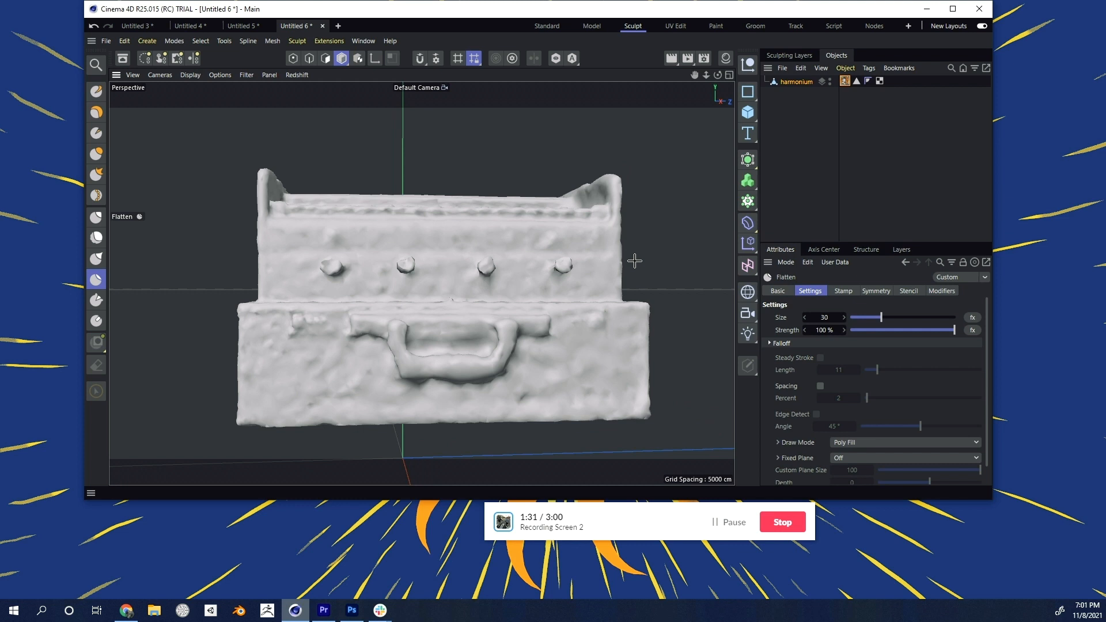